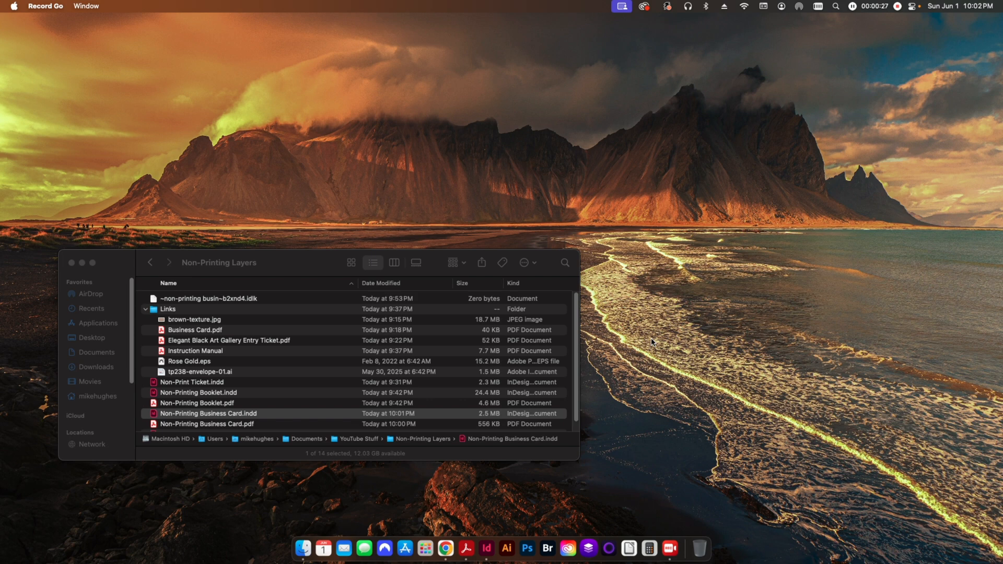
{"action": "mouse_move", "coordinate": [559, 362]}
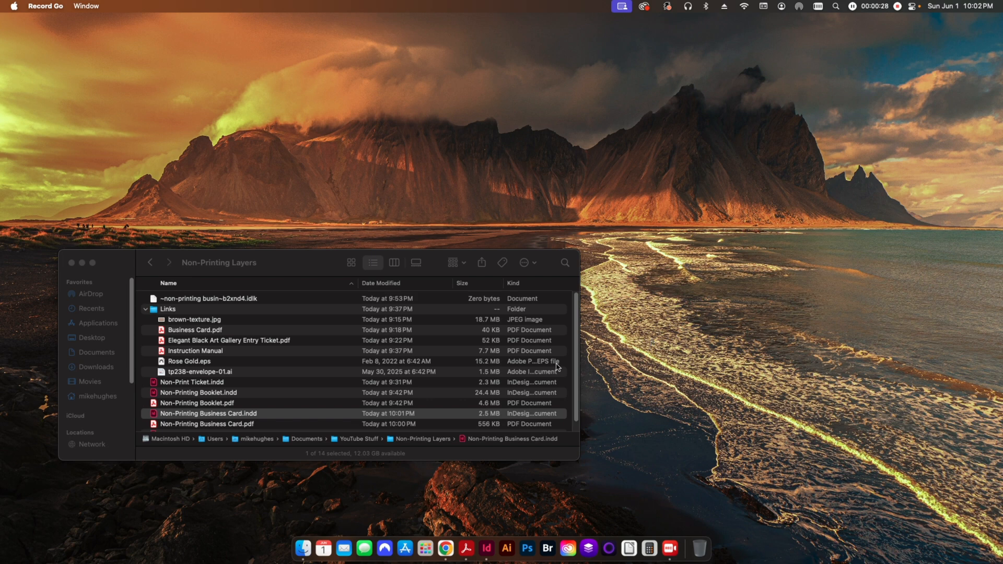
Open Non-Printing Business Card.indd from Finder in InDesign.
{"action": "double_click", "coordinate": [208, 414]}
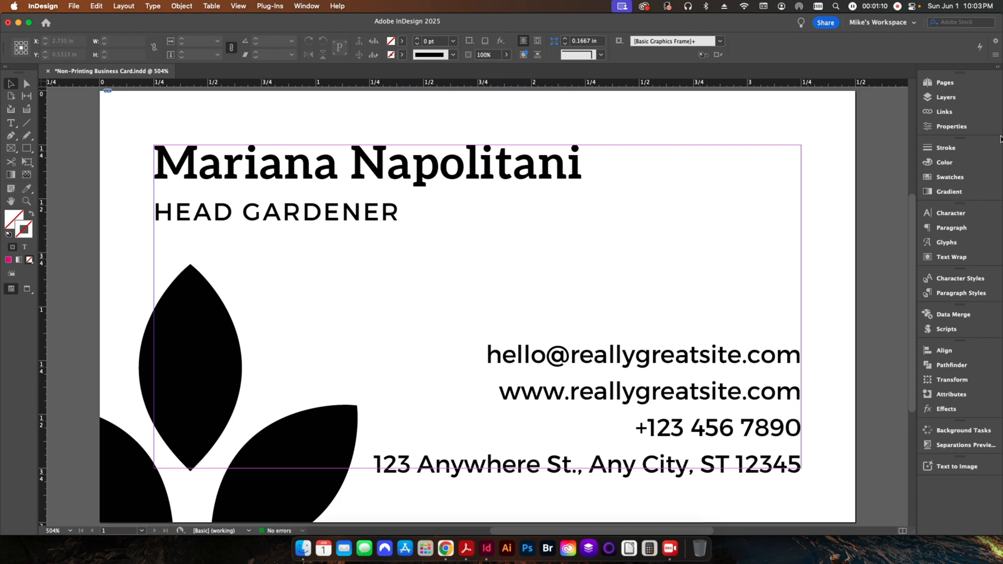
Rename Layer 2 to Background below Artwork and lock the Artwork layer.
{"action": "left_click", "coordinate": [927, 96]}
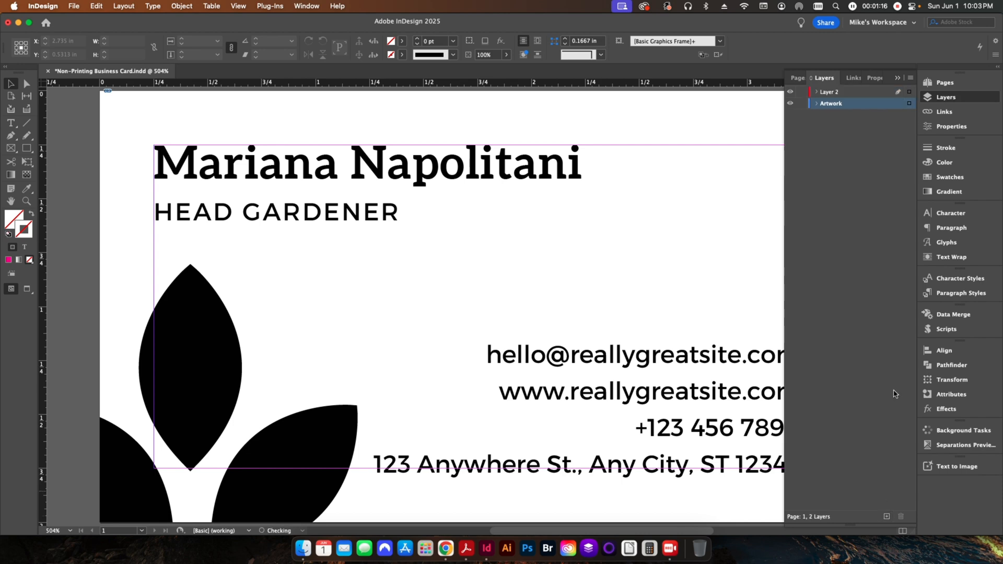
{"action": "double_click", "coordinate": [830, 92]}
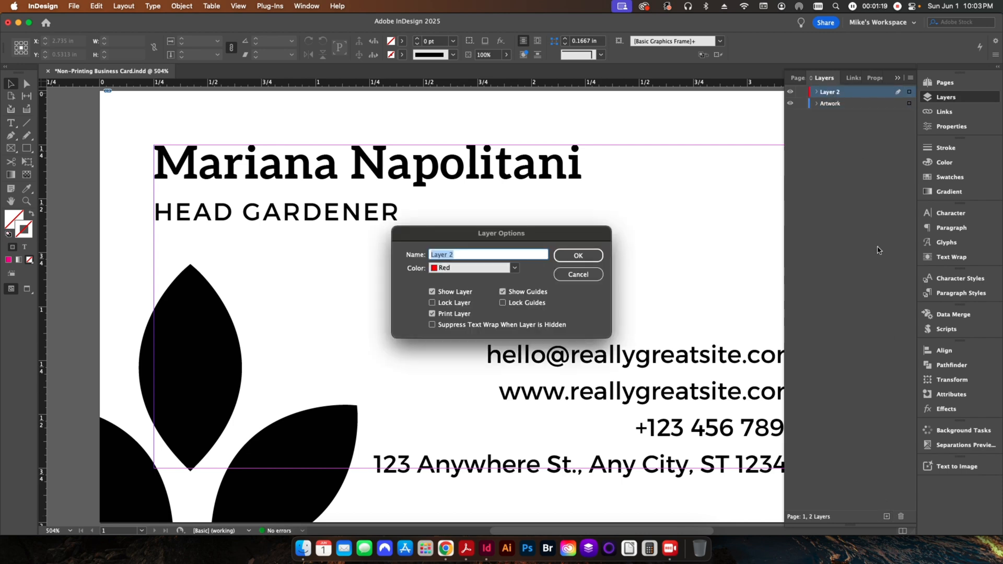
{"action": "type", "text": "Backgrou"}
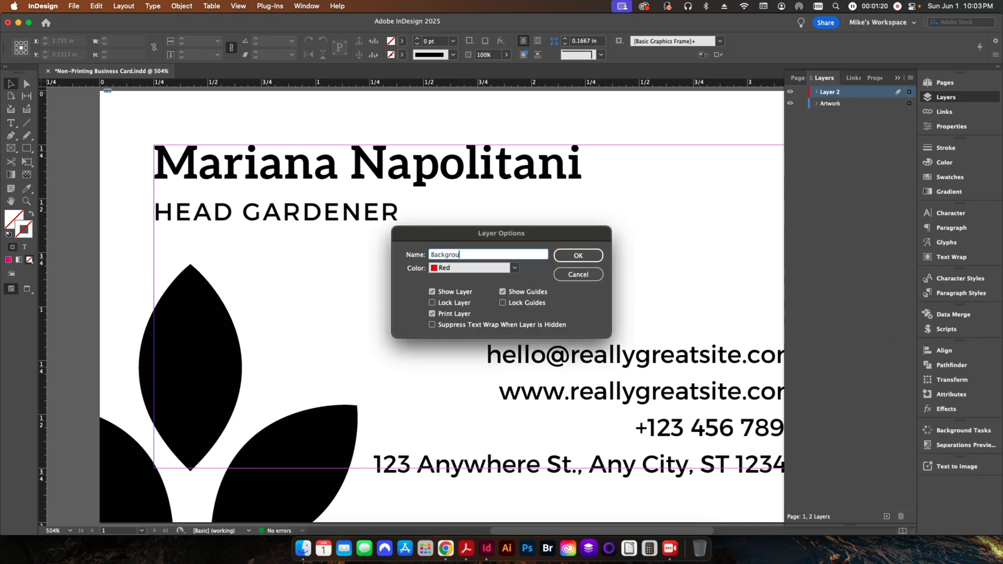
{"action": "left_click", "coordinate": [577, 255]}
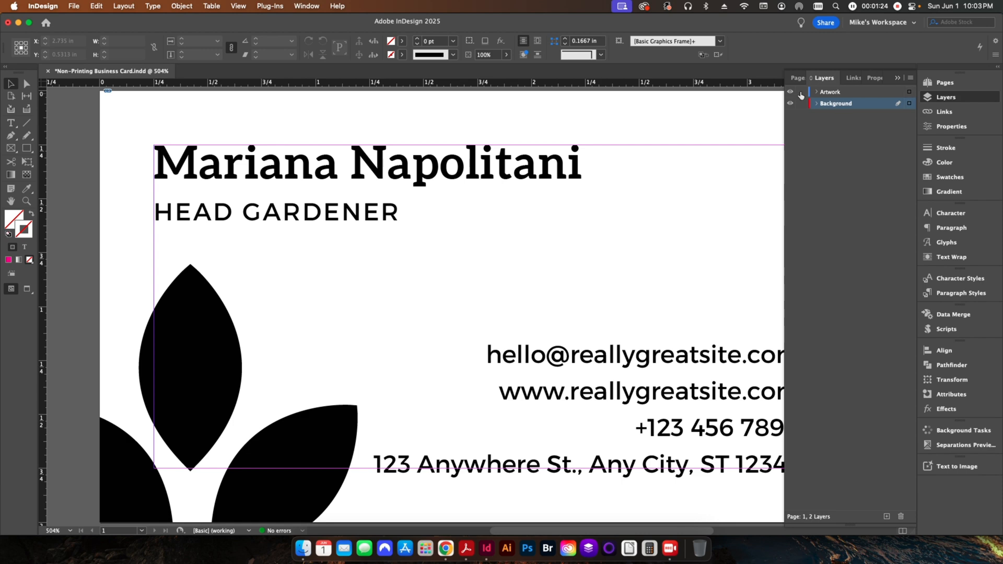
{"action": "left_click", "coordinate": [800, 92]}
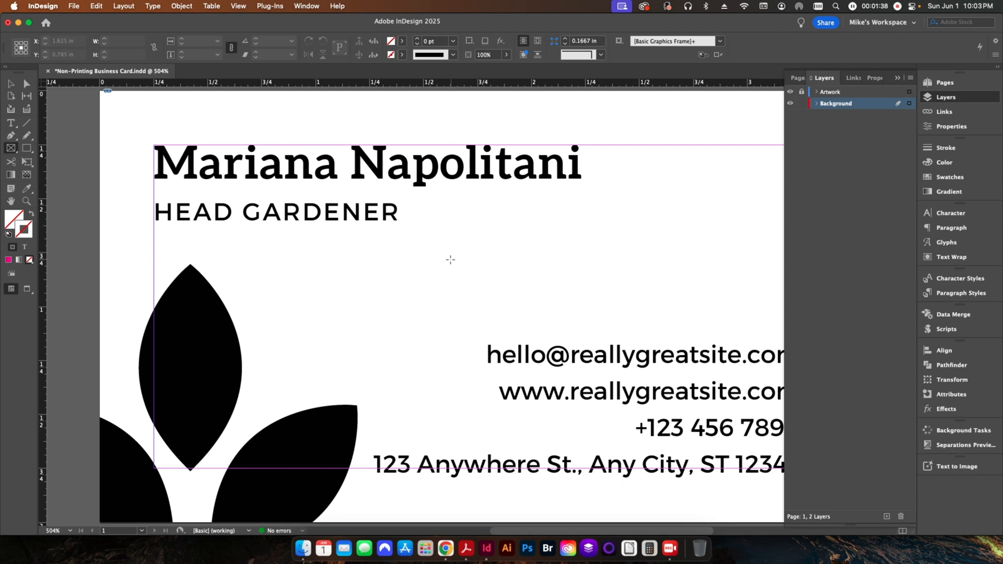
Add a 3.5 × 2 in rectangle frame on Background and clear its frame fitting options.
{"action": "left_click", "coordinate": [449, 259]}
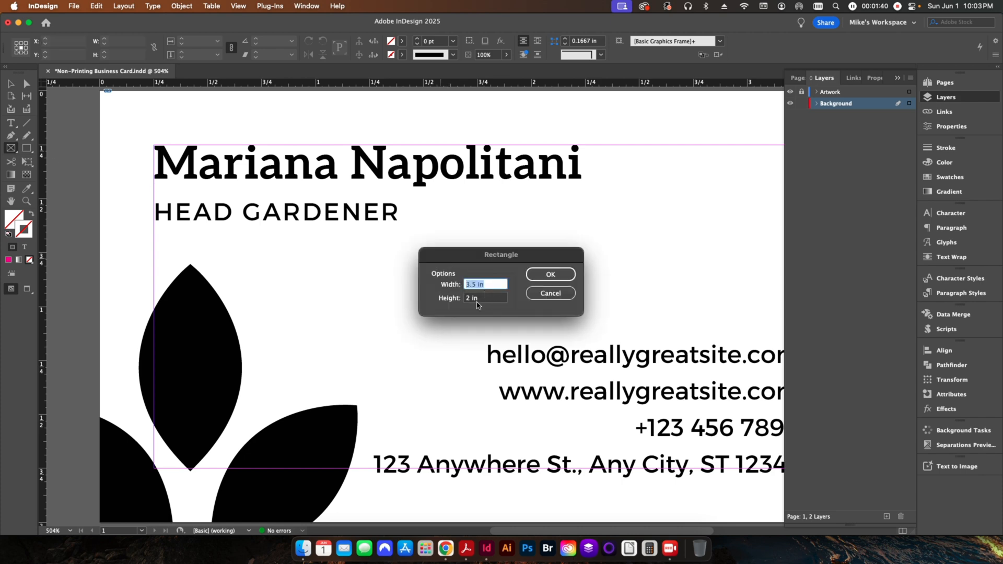
{"action": "left_click", "coordinate": [549, 274]}
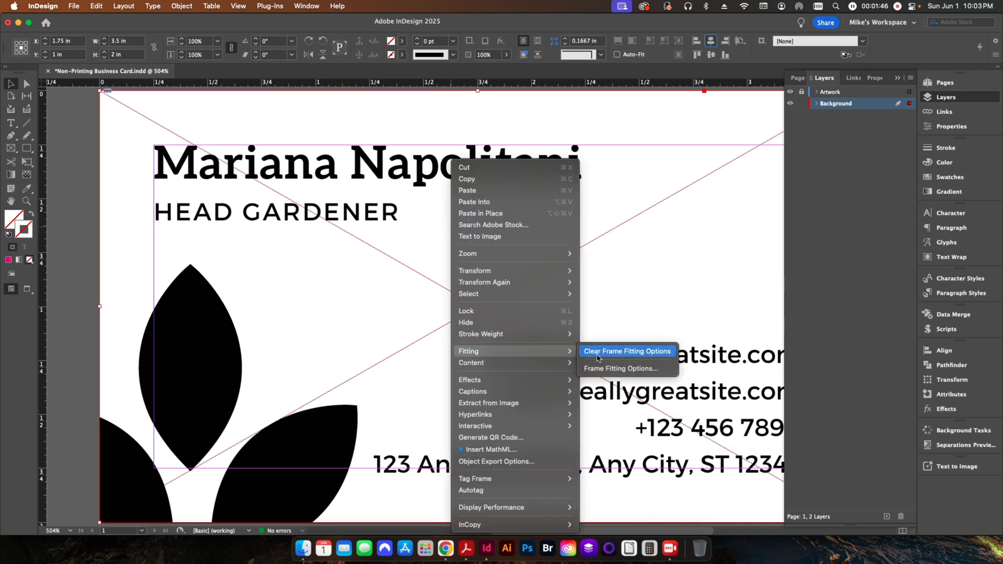
{"action": "left_click", "coordinate": [619, 368]}
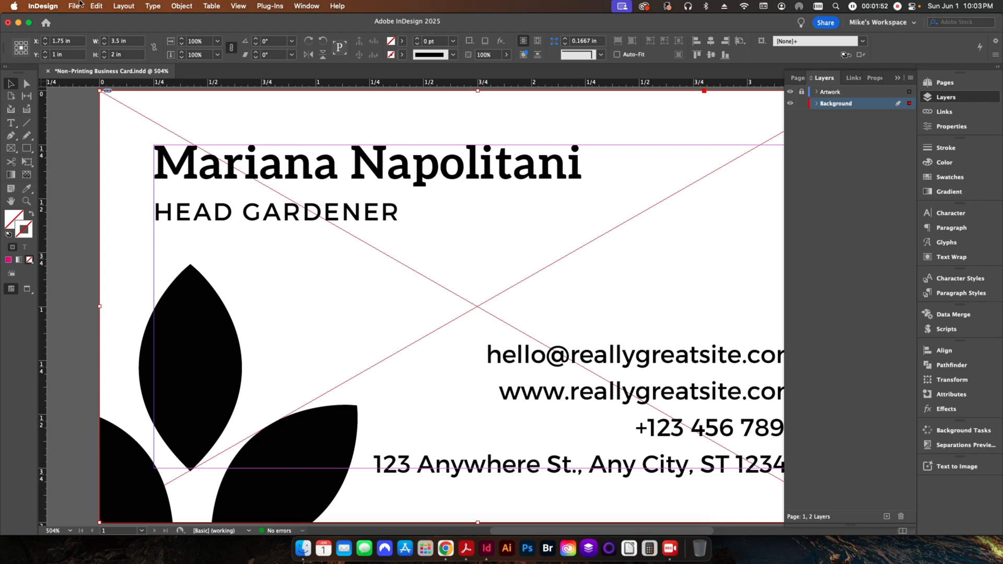
{"action": "mouse_move", "coordinate": [555, 376]}
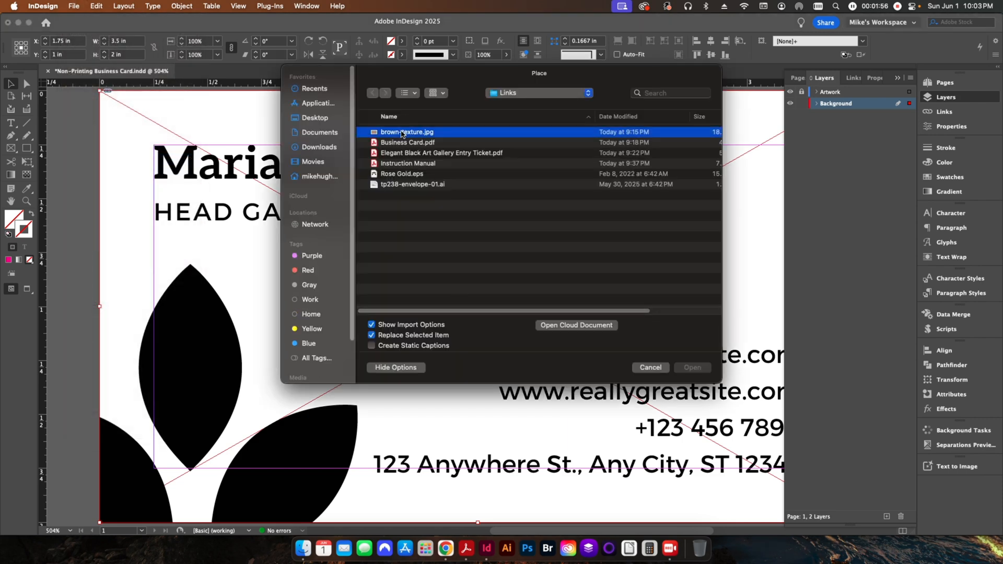
Place brown-texture.jpg from the Links folder into the background frame.
{"action": "double_click", "coordinate": [407, 132]}
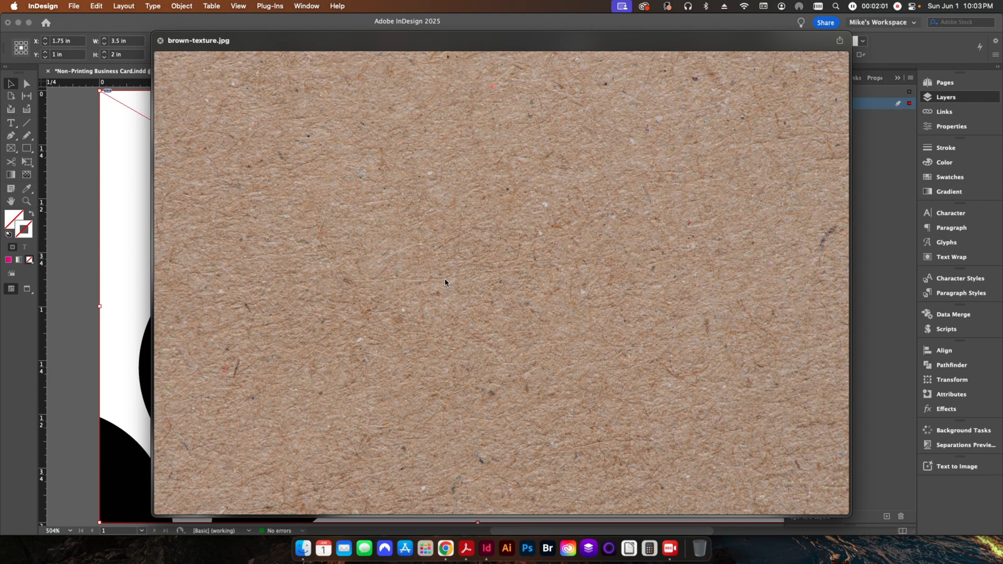
{"action": "mouse_move", "coordinate": [775, 385]}
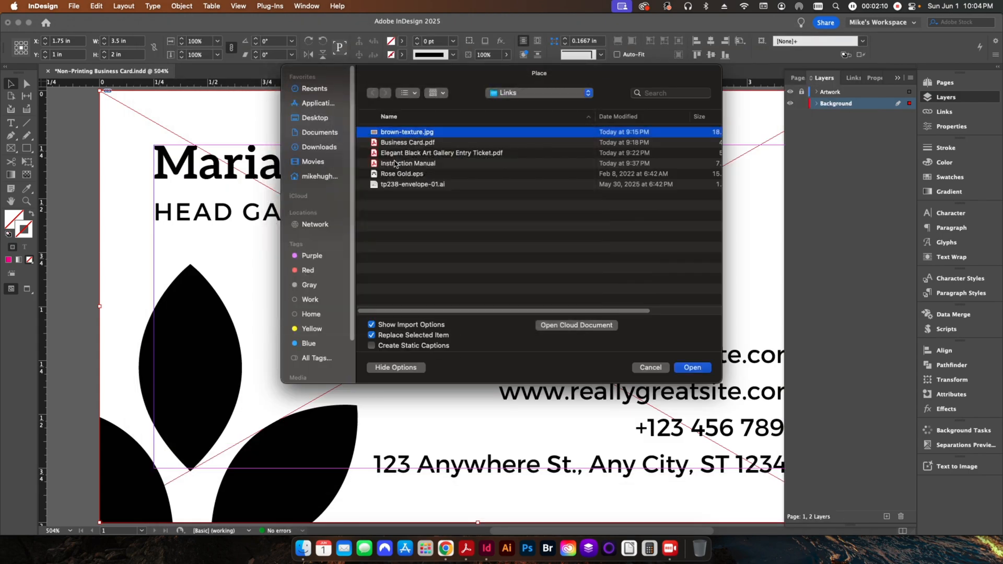
{"action": "left_click", "coordinate": [650, 367]}
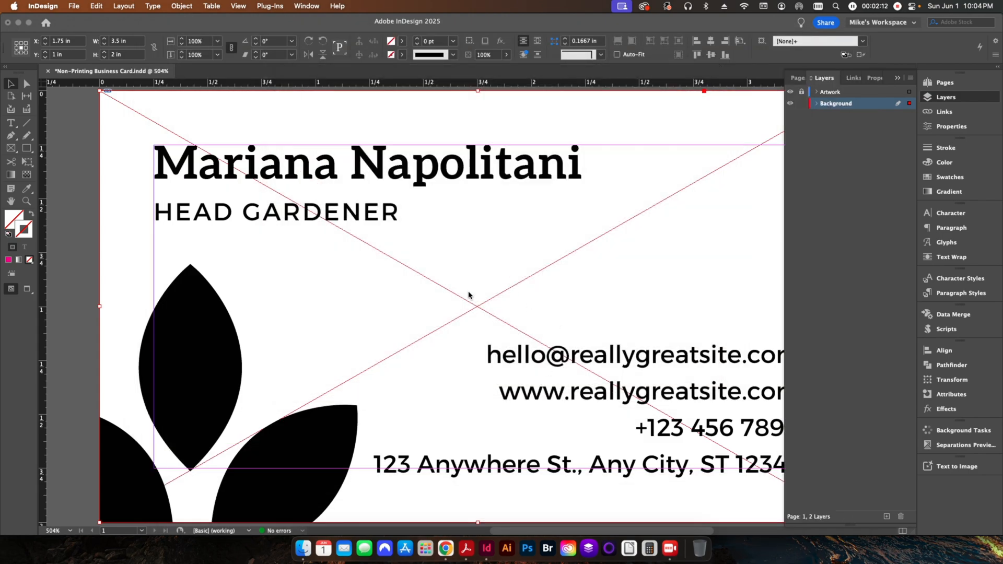
{"action": "mouse_move", "coordinate": [532, 260]}
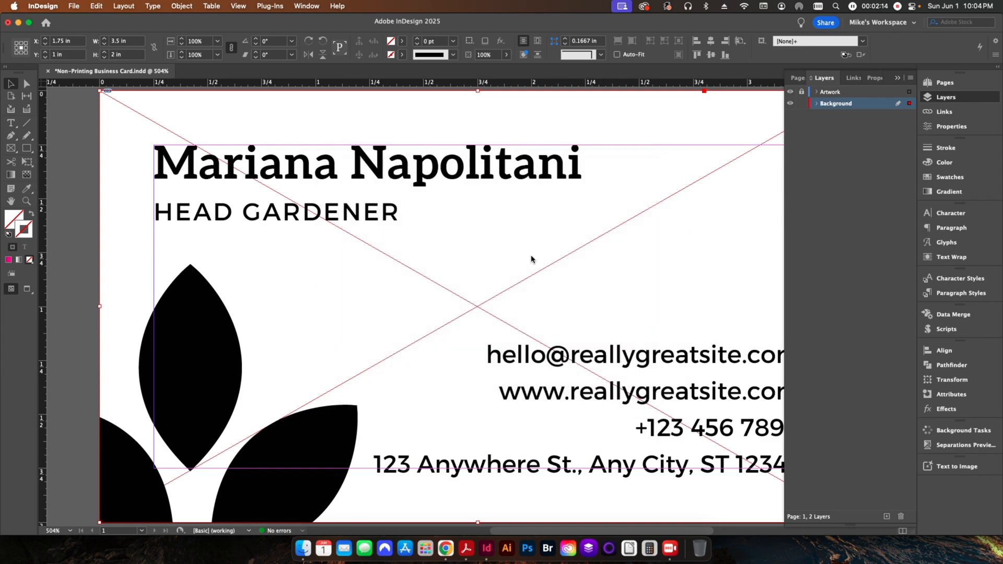
{"action": "left_click", "coordinate": [476, 307]}
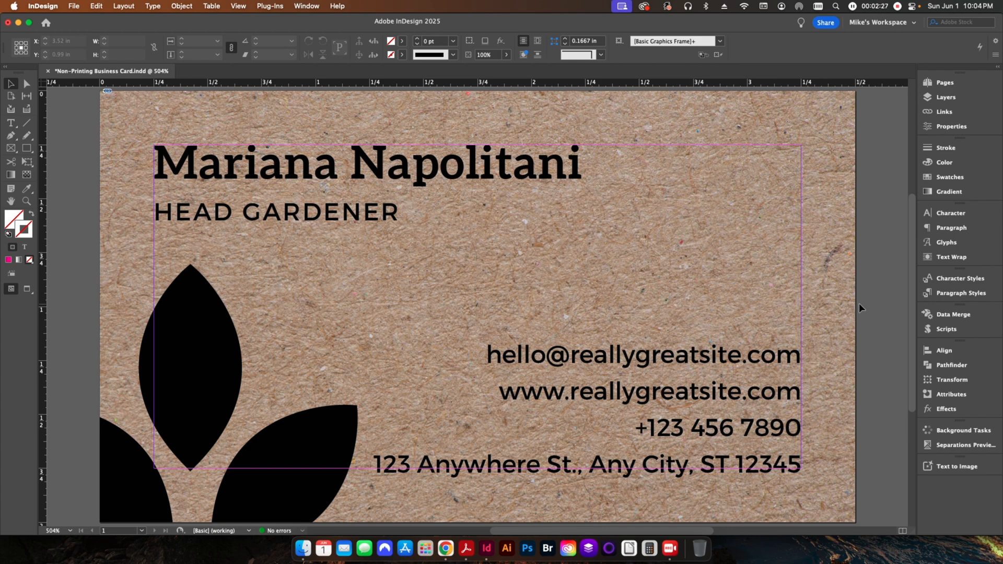
{"action": "left_click", "coordinate": [475, 305]}
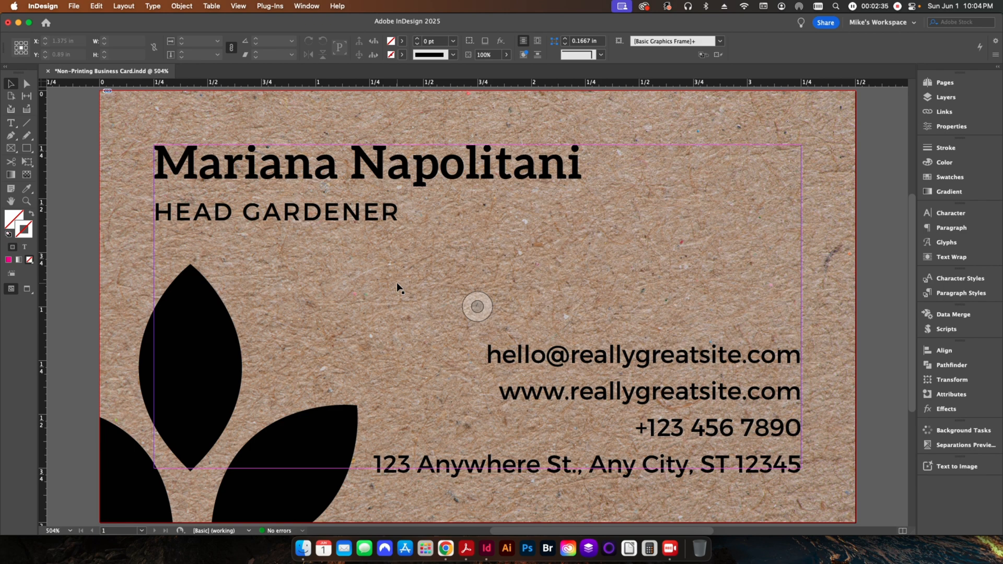
{"action": "mouse_move", "coordinate": [347, 280]}
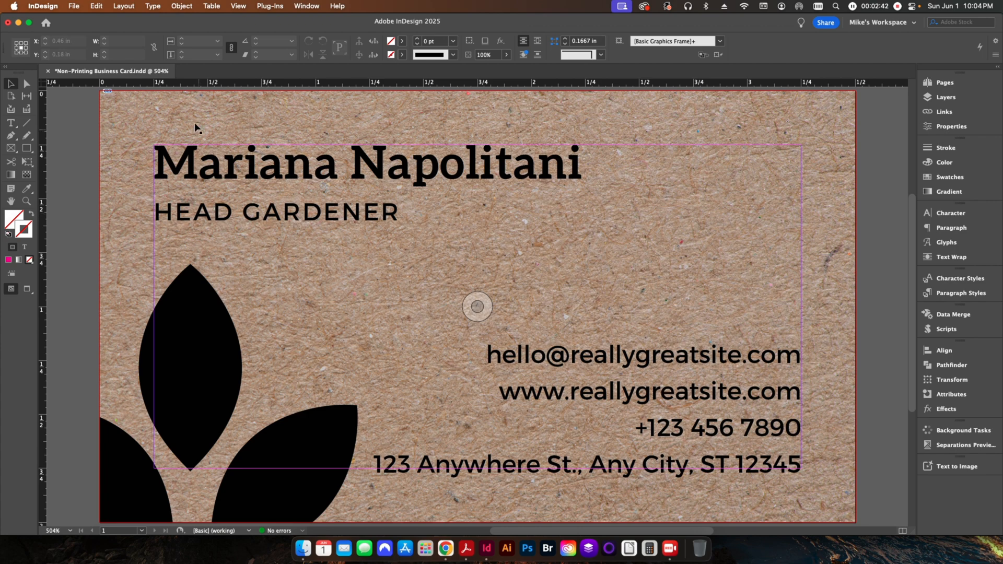
{"action": "left_click", "coordinate": [74, 7]}
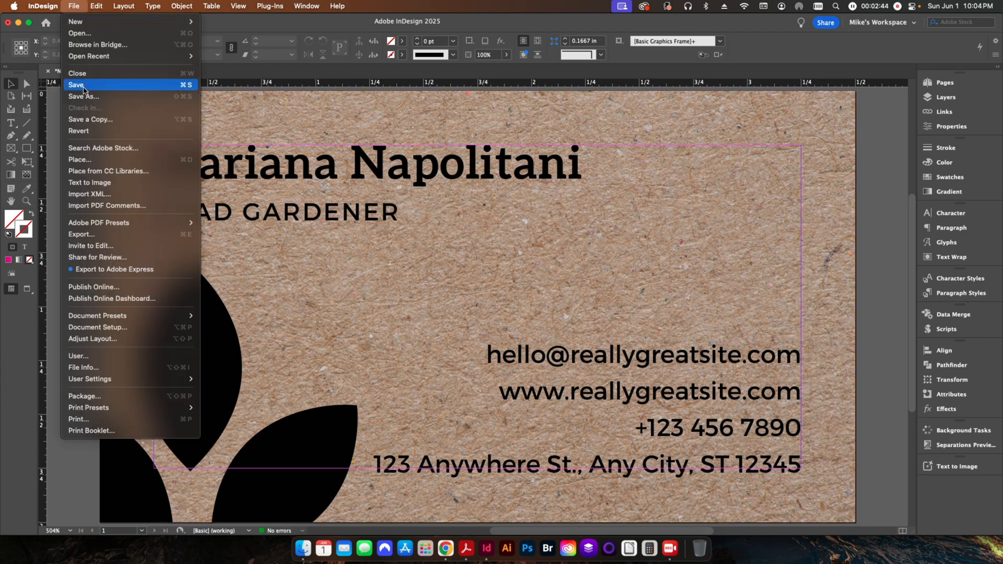
{"action": "mouse_move", "coordinate": [96, 109]}
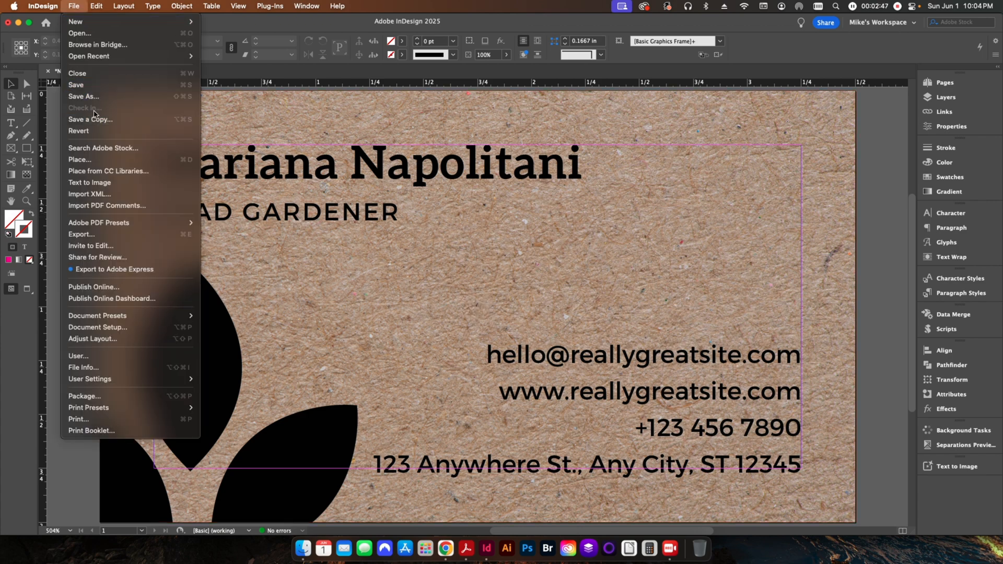
{"action": "mouse_move", "coordinate": [714, 211]}
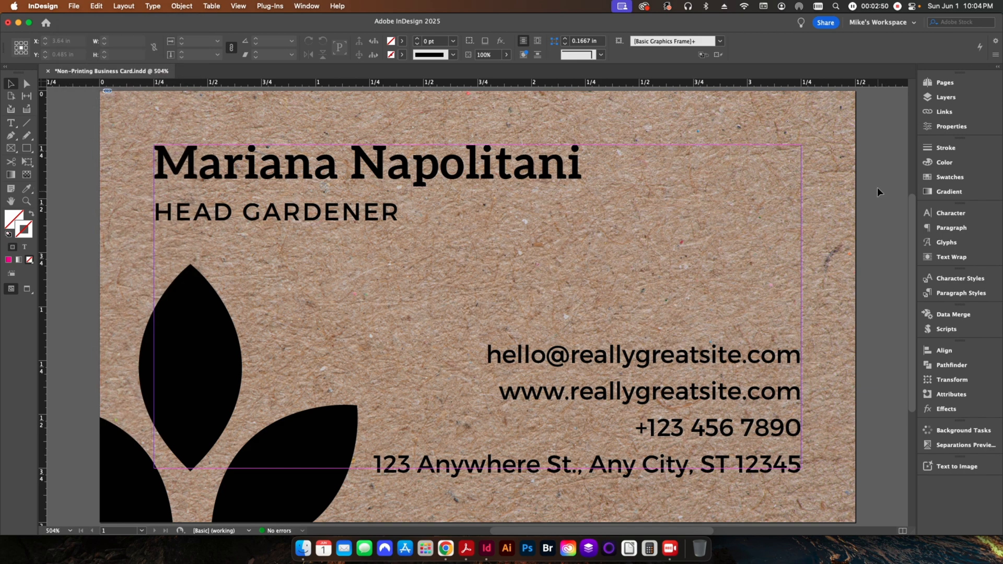
{"action": "left_click", "coordinate": [930, 96]}
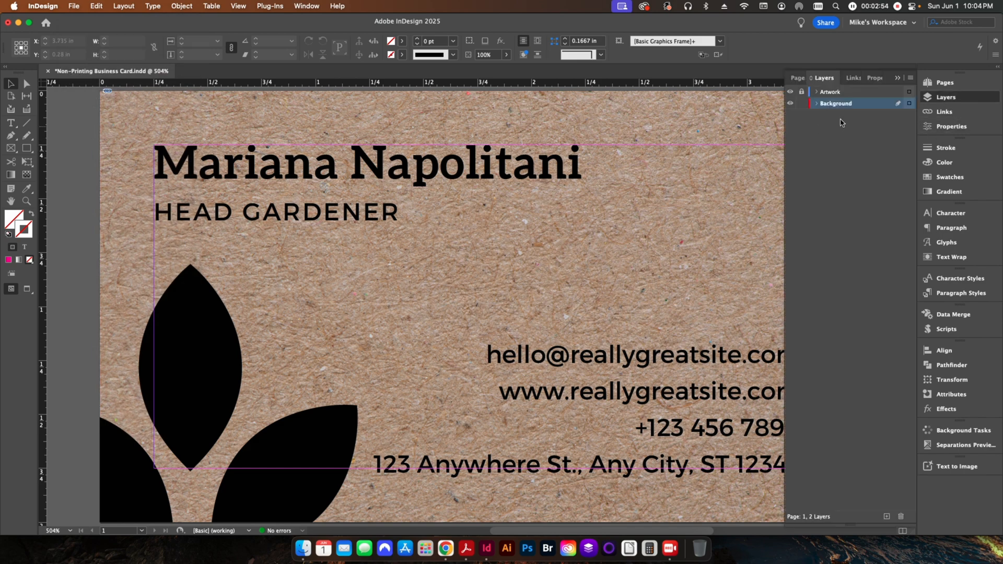
{"action": "right_click", "coordinate": [835, 103]}
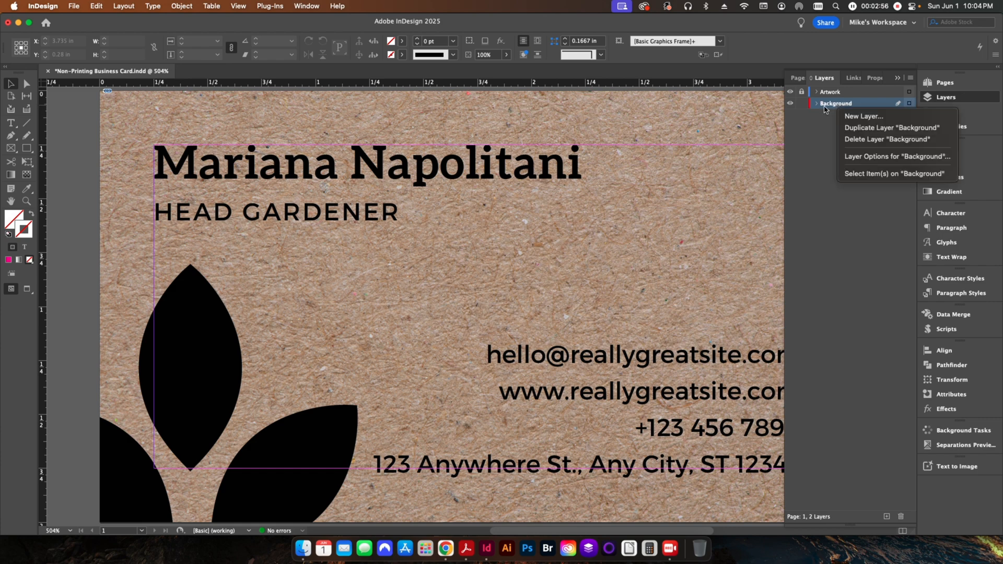
{"action": "mouse_move", "coordinate": [863, 161]}
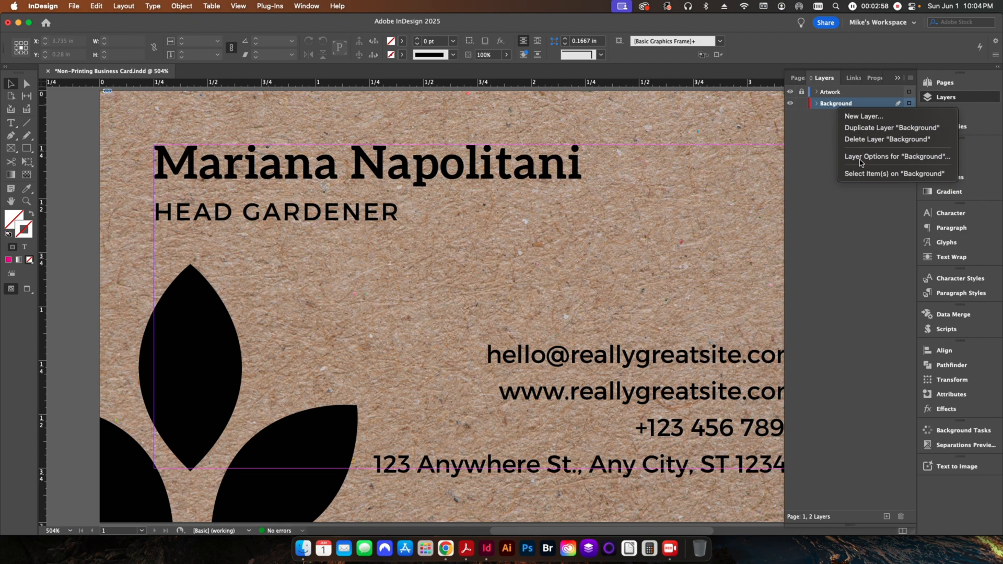
{"action": "left_click", "coordinate": [896, 157]}
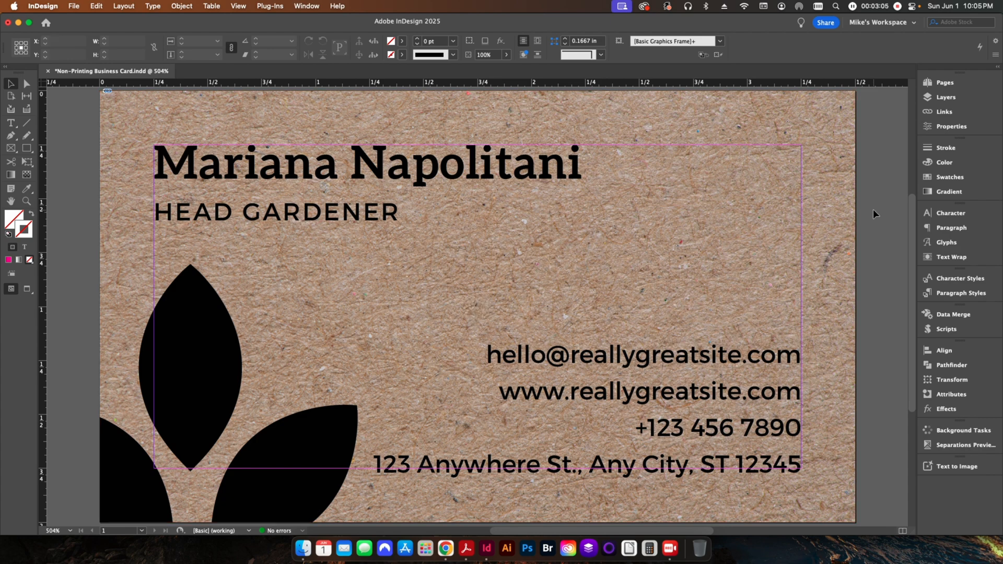
Export the card to PDF via File > Export and return to the InDesign layout.
{"action": "left_click", "coordinate": [73, 6]}
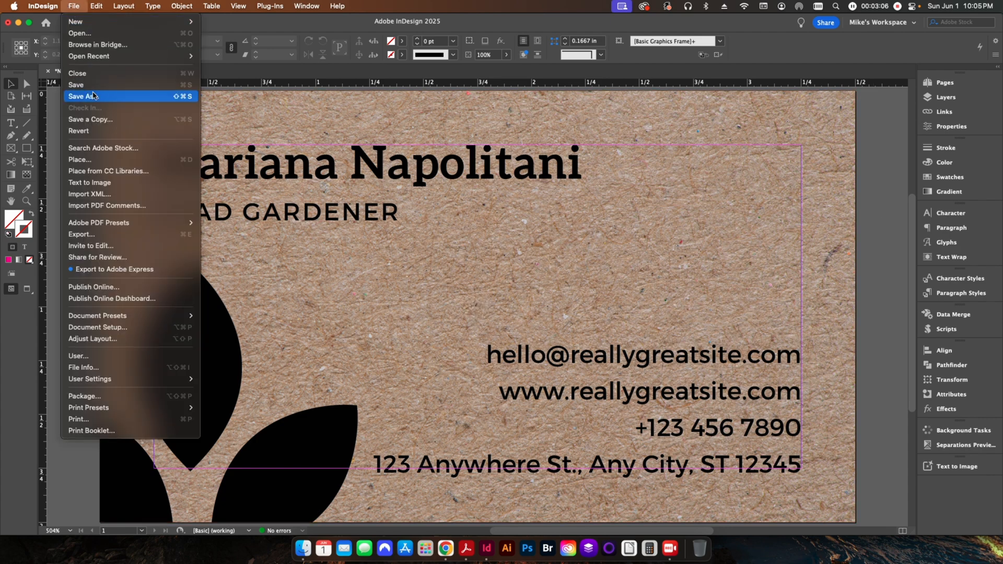
{"action": "mouse_move", "coordinate": [80, 234]}
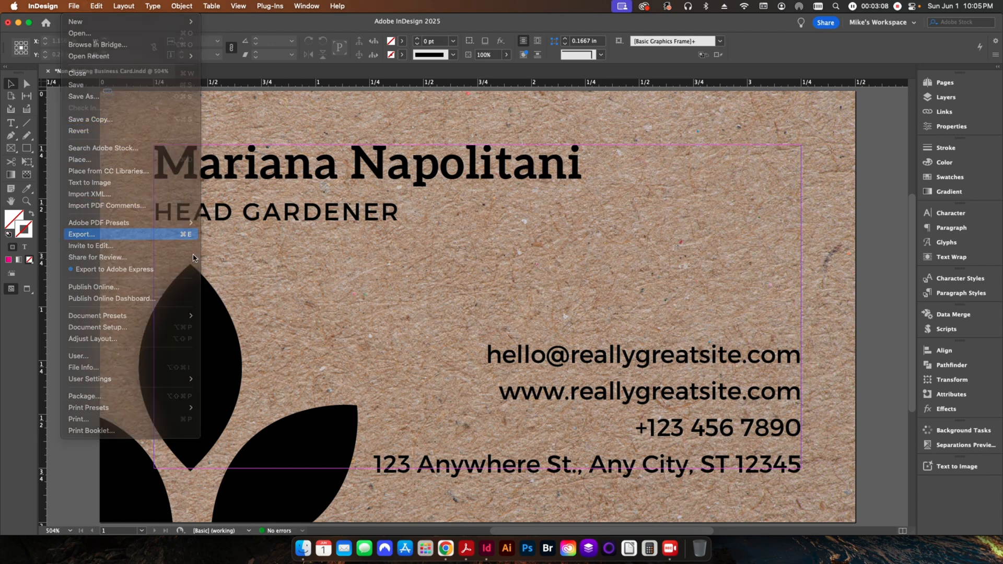
{"action": "left_click", "coordinate": [81, 234]}
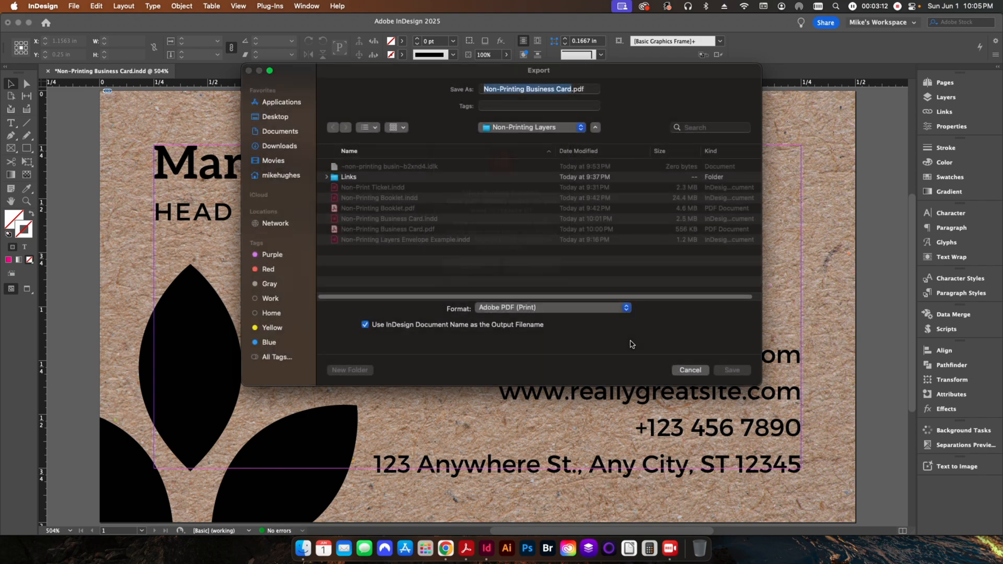
{"action": "left_click", "coordinate": [731, 370]}
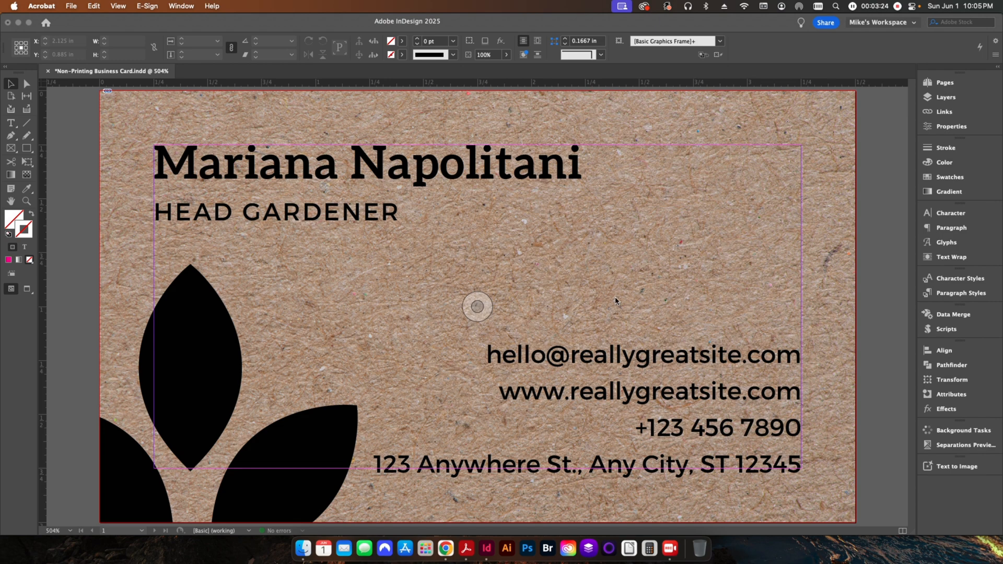
{"action": "left_click", "coordinate": [945, 96]}
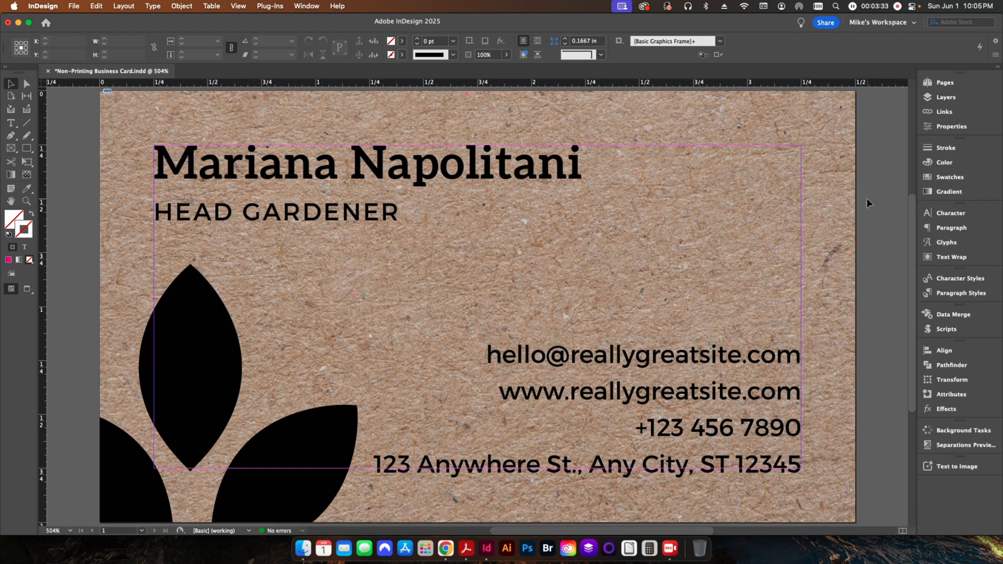
Re-export the PDF with Acrobat 6 (PDF 1.5) compatibility and Create Acrobat Layers enabled.
{"action": "left_click", "coordinate": [73, 6]}
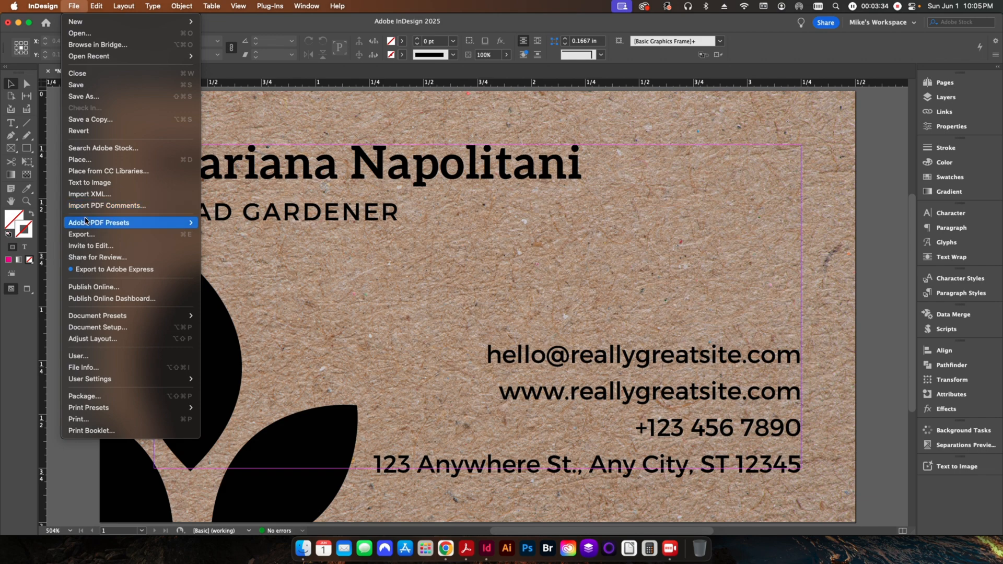
{"action": "left_click", "coordinate": [80, 234]}
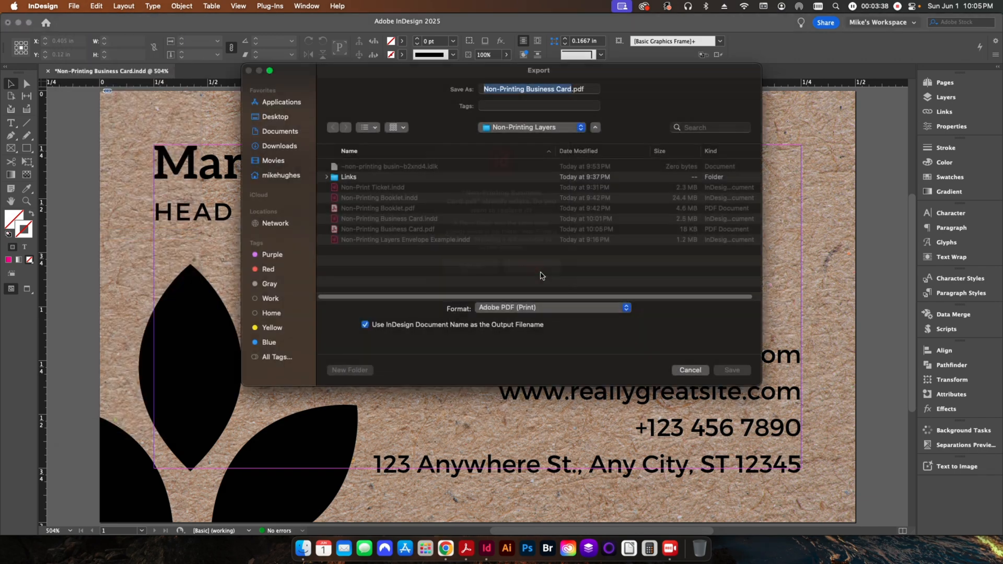
{"action": "left_click", "coordinate": [731, 370]}
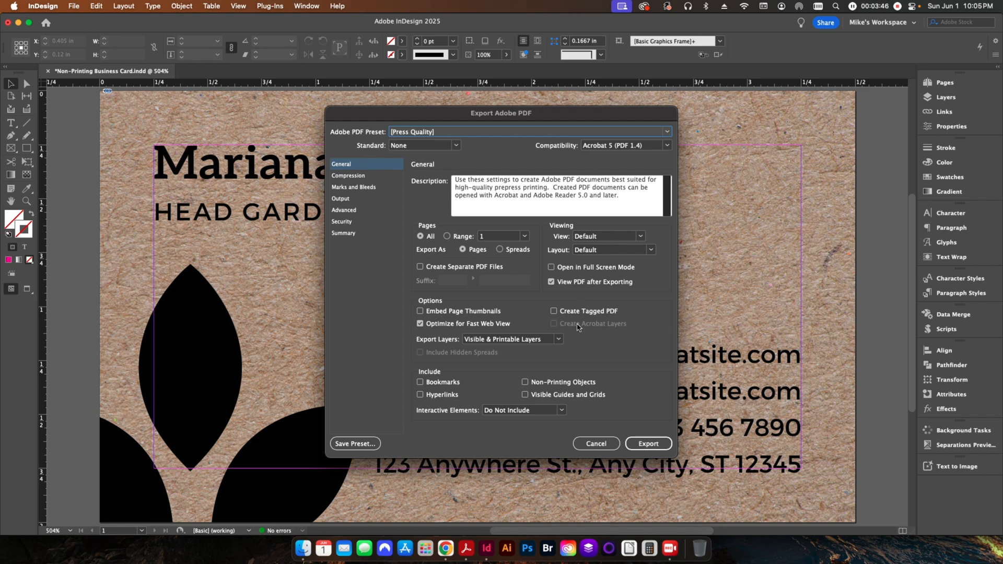
{"action": "mouse_move", "coordinate": [620, 329]}
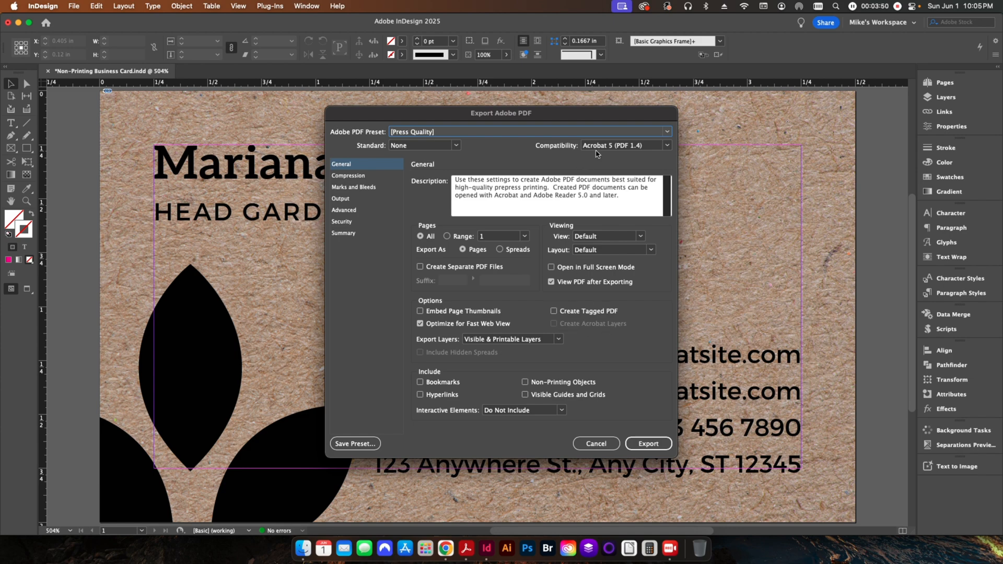
{"action": "left_click", "coordinate": [626, 145]}
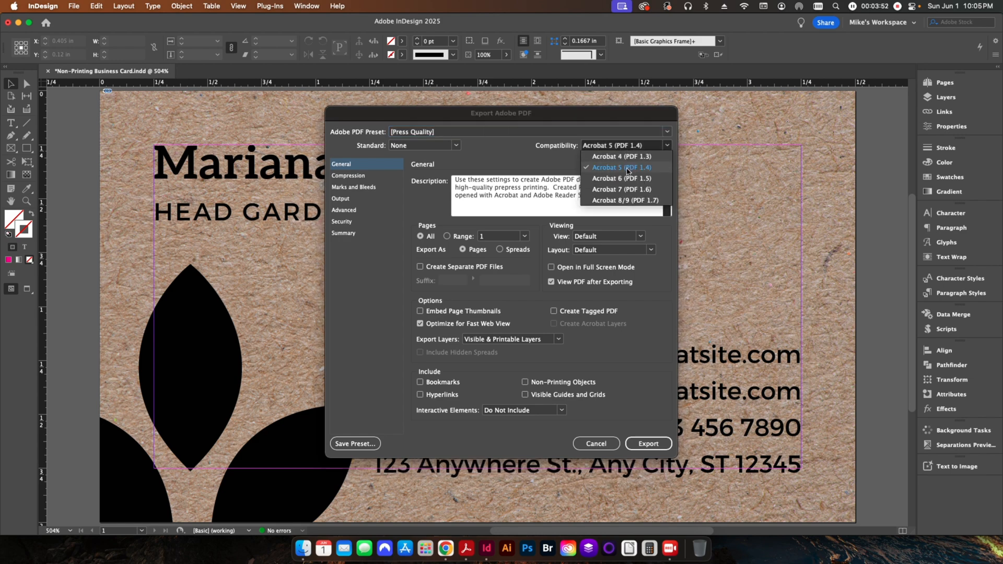
{"action": "left_click", "coordinate": [622, 178]}
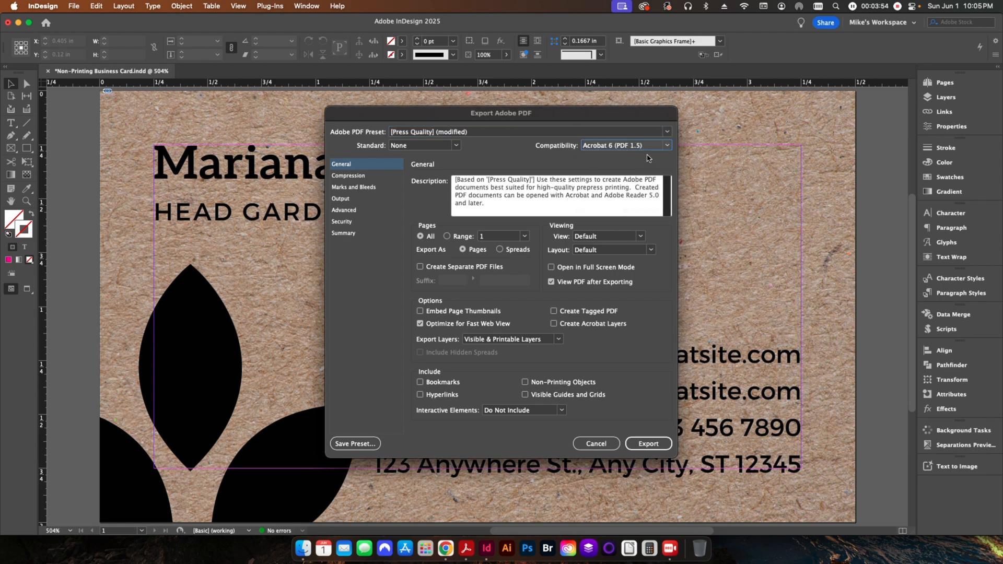
{"action": "mouse_move", "coordinate": [620, 152]}
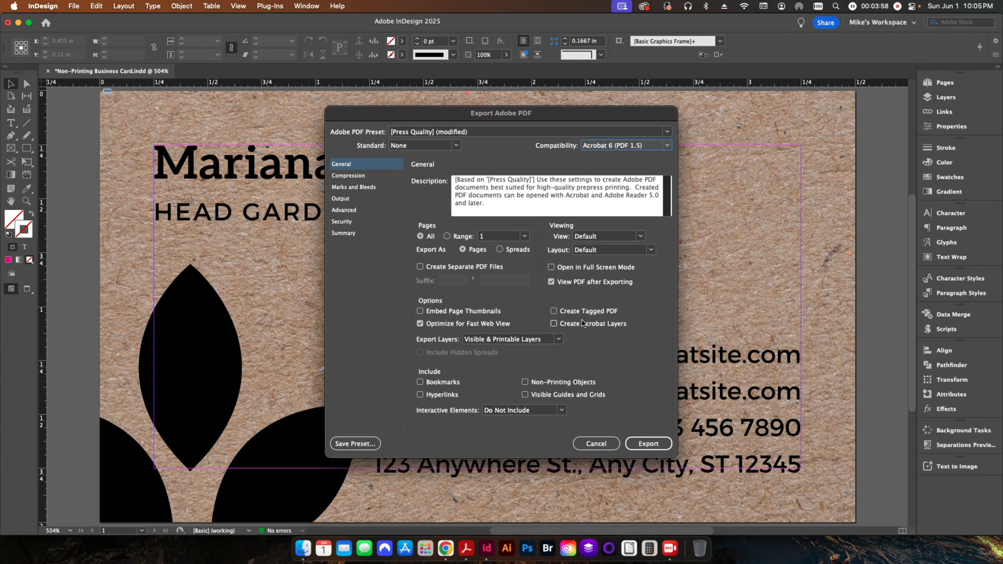
{"action": "left_click", "coordinate": [554, 323]}
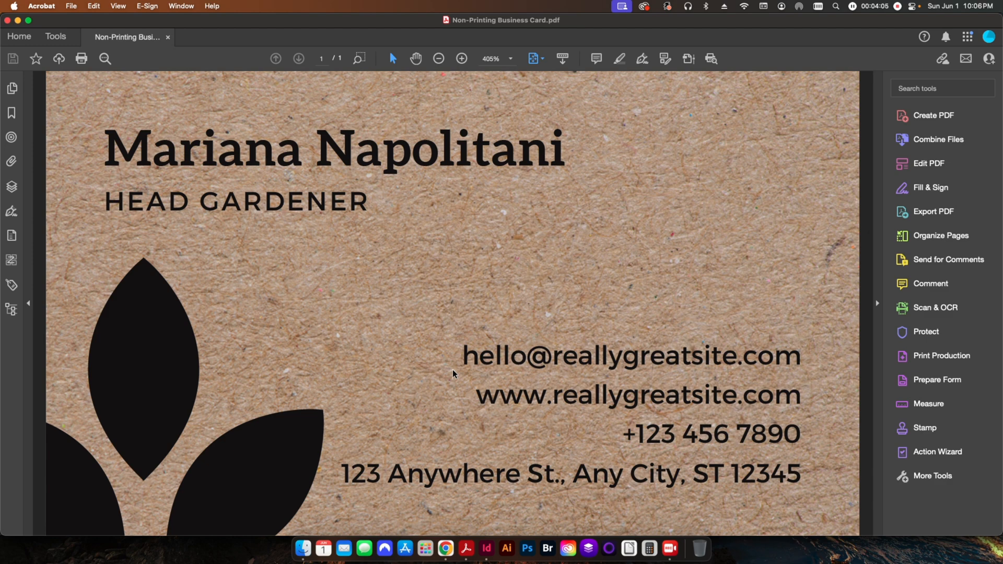
{"action": "mouse_move", "coordinate": [662, 126]}
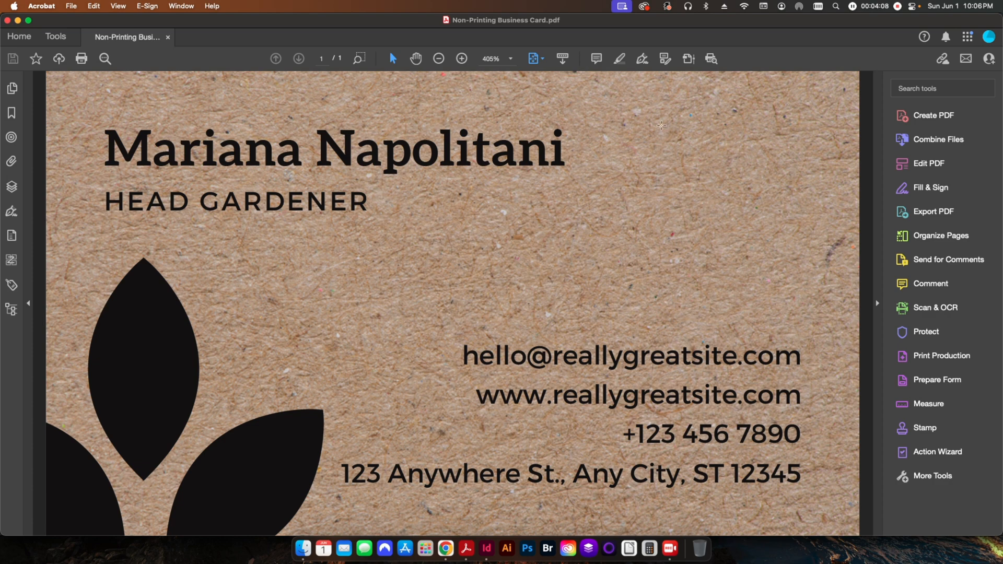
{"action": "mouse_move", "coordinate": [495, 284]}
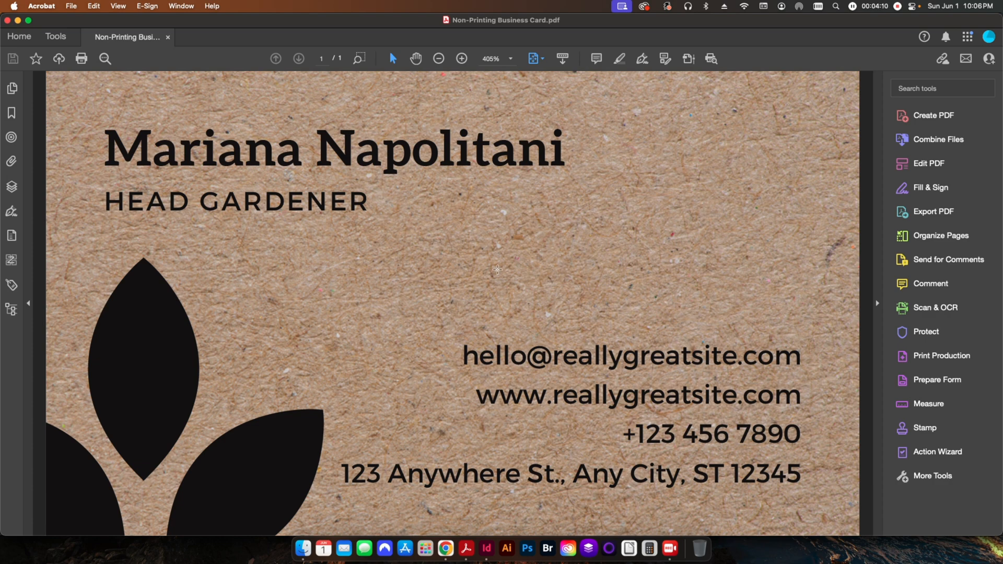
{"action": "mouse_move", "coordinate": [466, 297]}
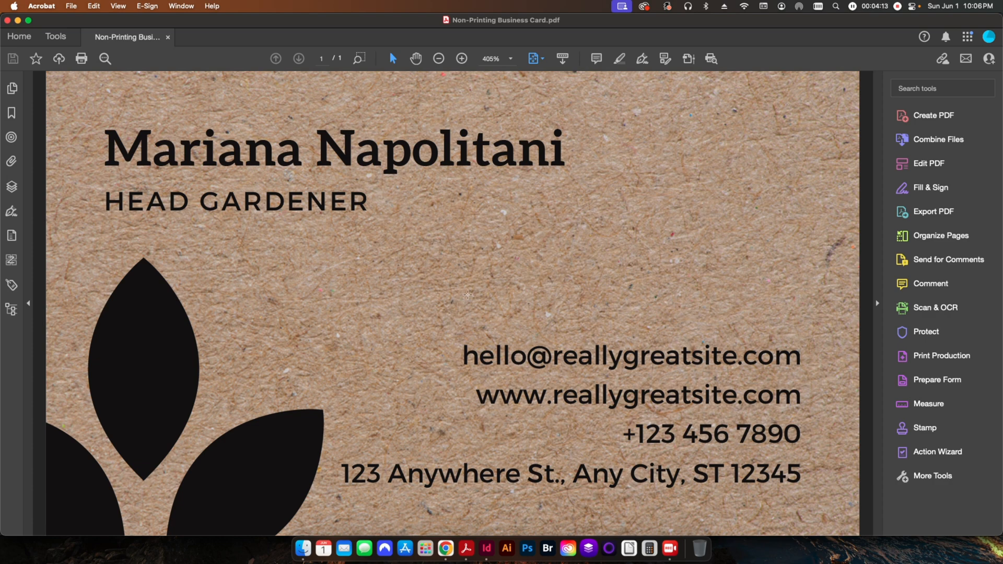
{"action": "mouse_move", "coordinate": [282, 286]}
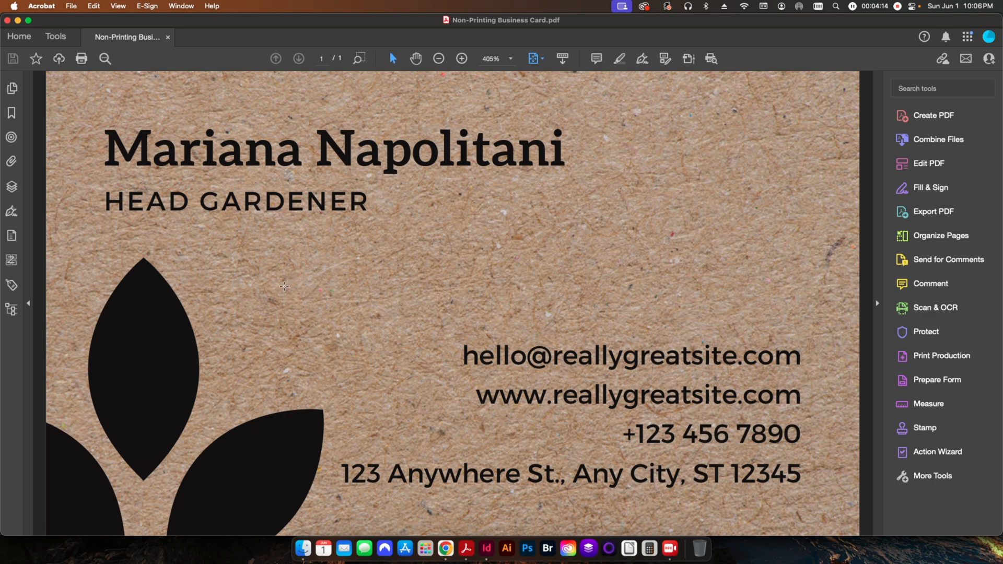
{"action": "mouse_move", "coordinate": [22, 351]}
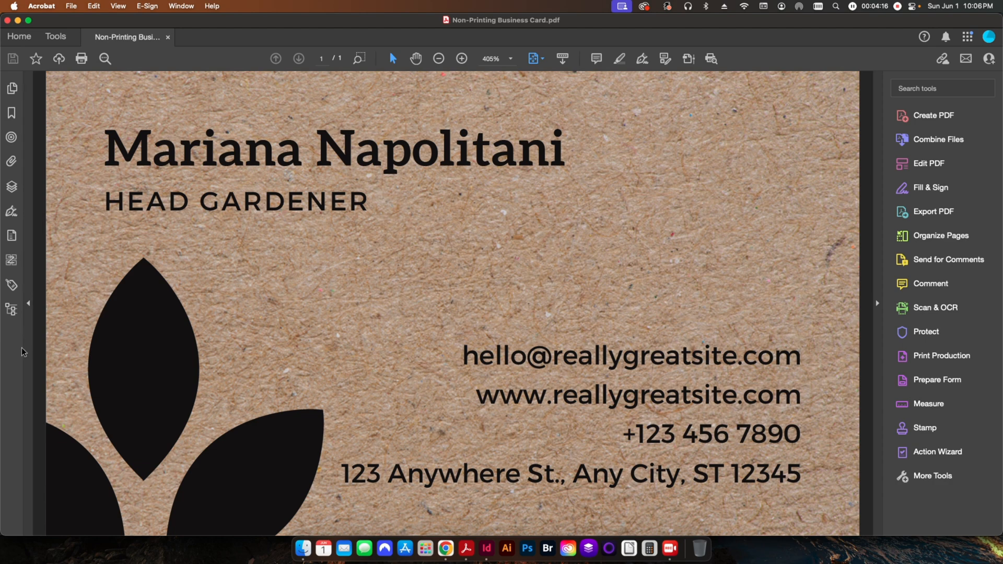
{"action": "mouse_move", "coordinate": [30, 360]}
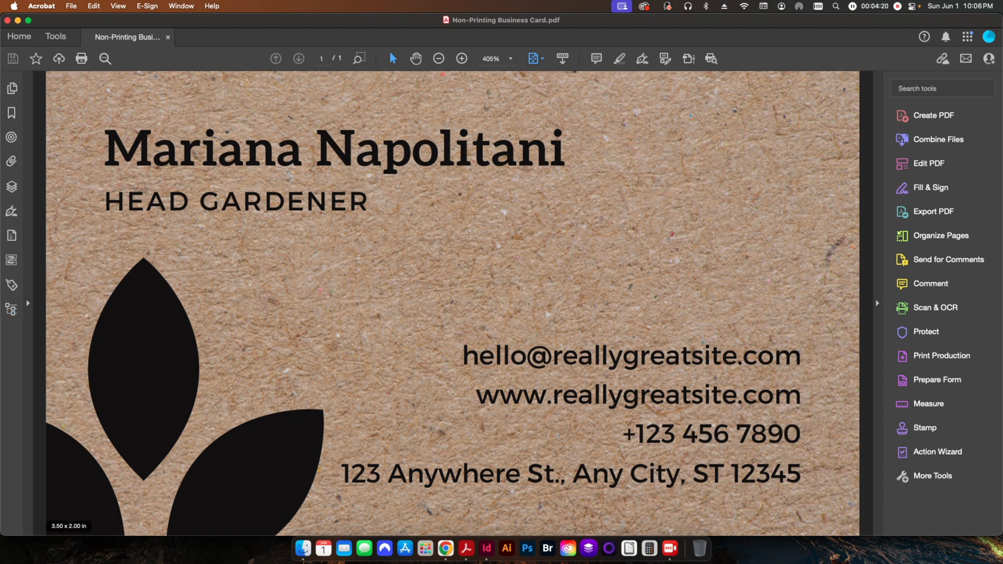
{"action": "mouse_move", "coordinate": [322, 230]}
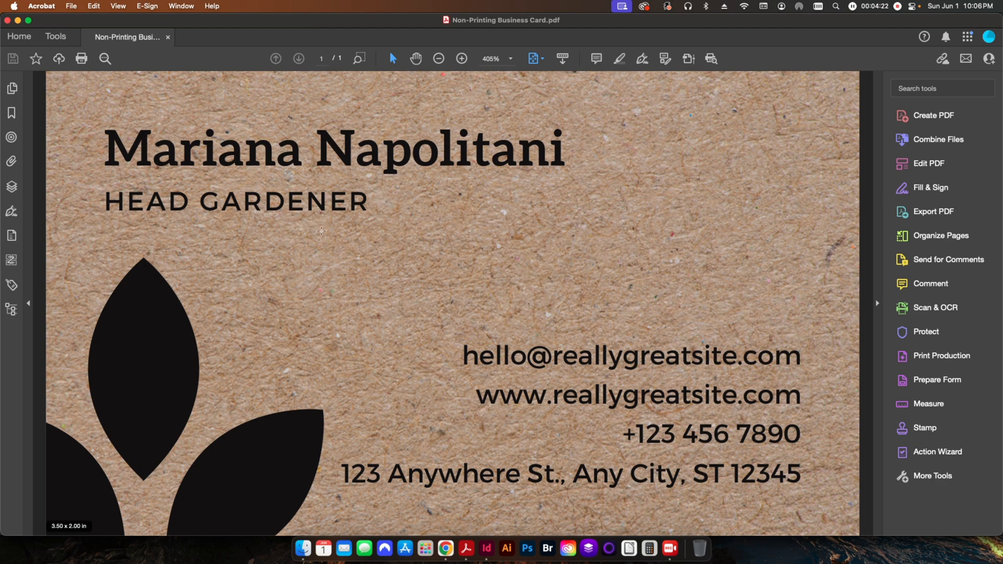
{"action": "mouse_move", "coordinate": [681, 134]}
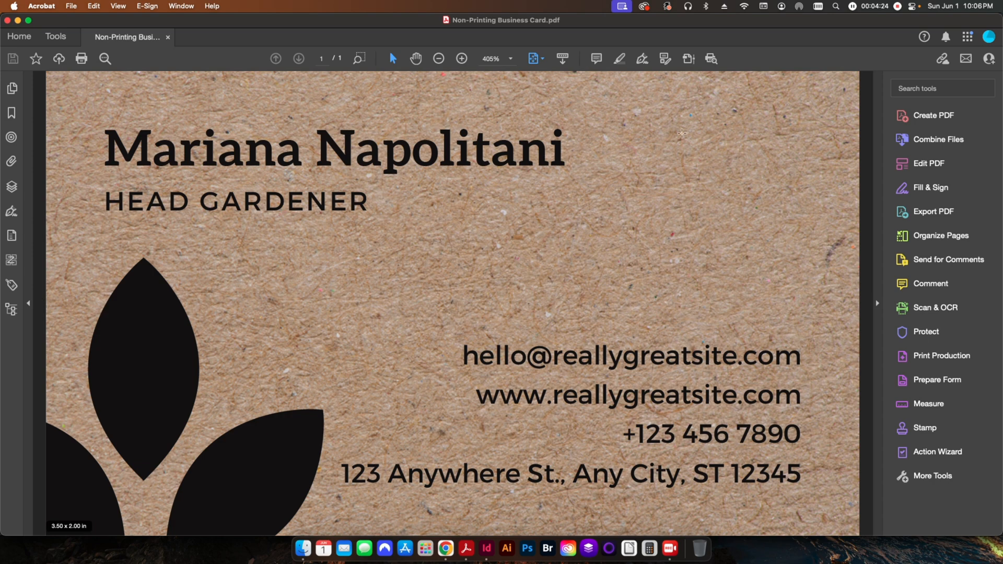
{"action": "mouse_move", "coordinate": [96, 301]}
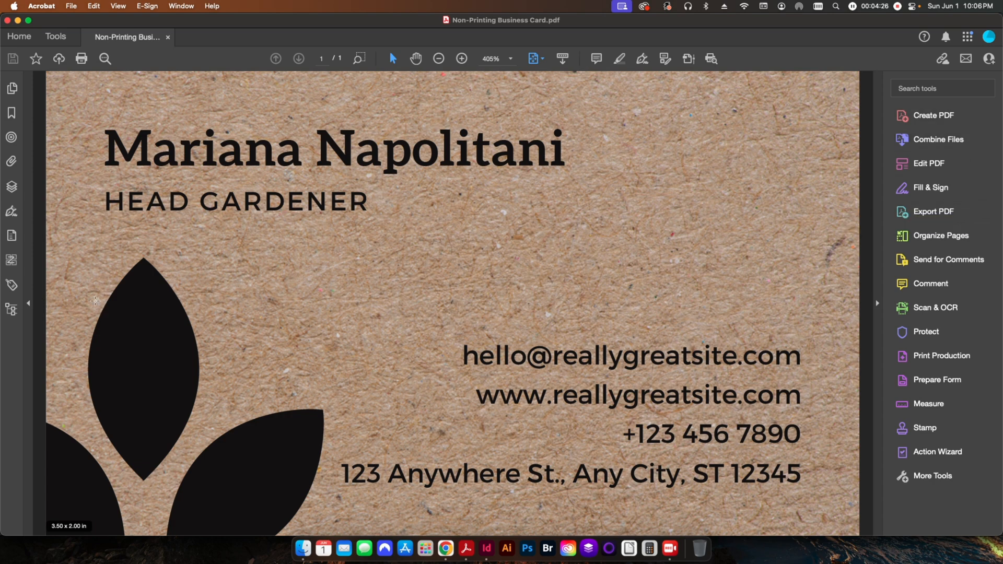
{"action": "mouse_move", "coordinate": [11, 186]}
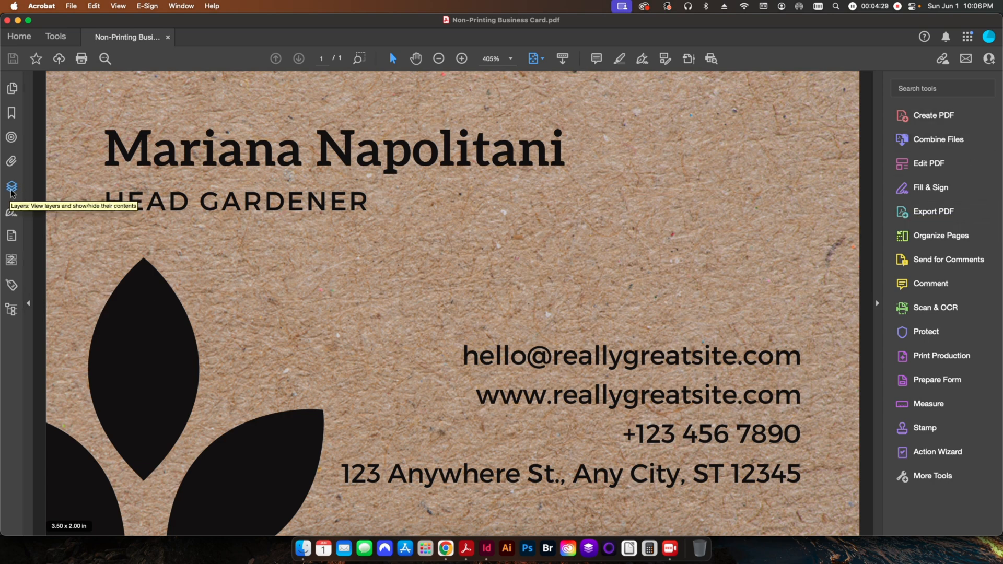
Set the Background layer's Print property to Never Prints in Acrobat's Layers panel.
{"action": "left_click", "coordinate": [10, 306]}
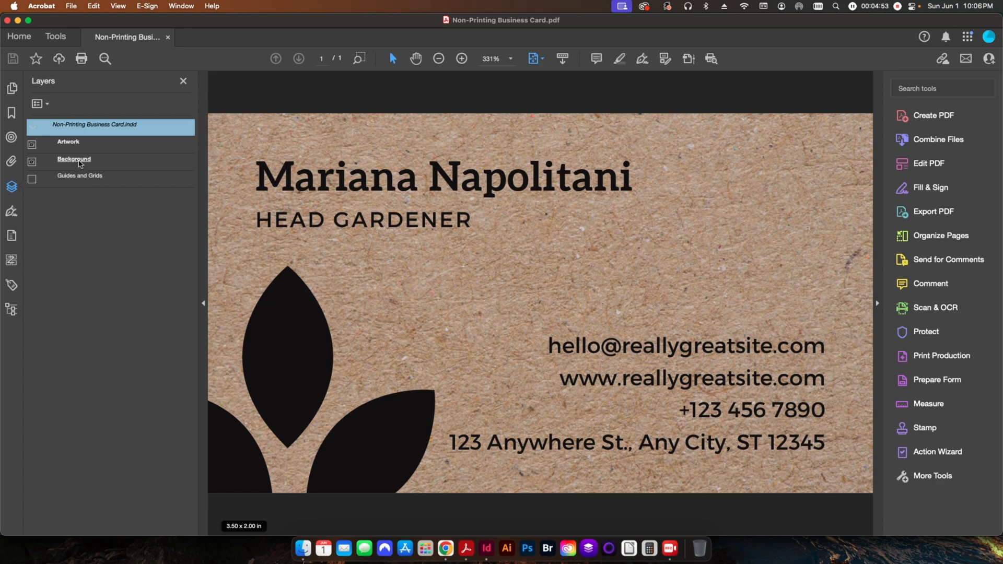
{"action": "right_click", "coordinate": [73, 159]}
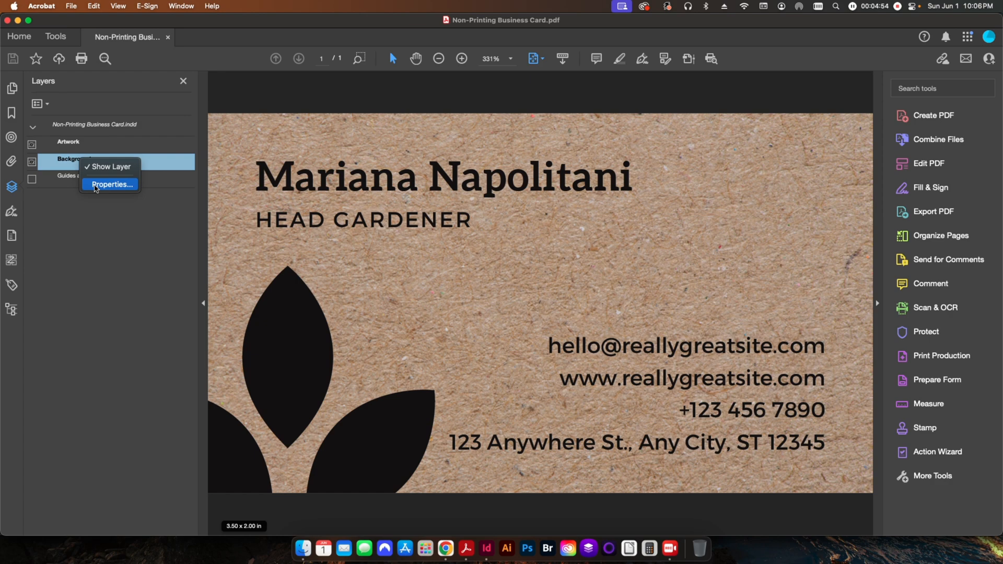
{"action": "left_click", "coordinate": [111, 184]}
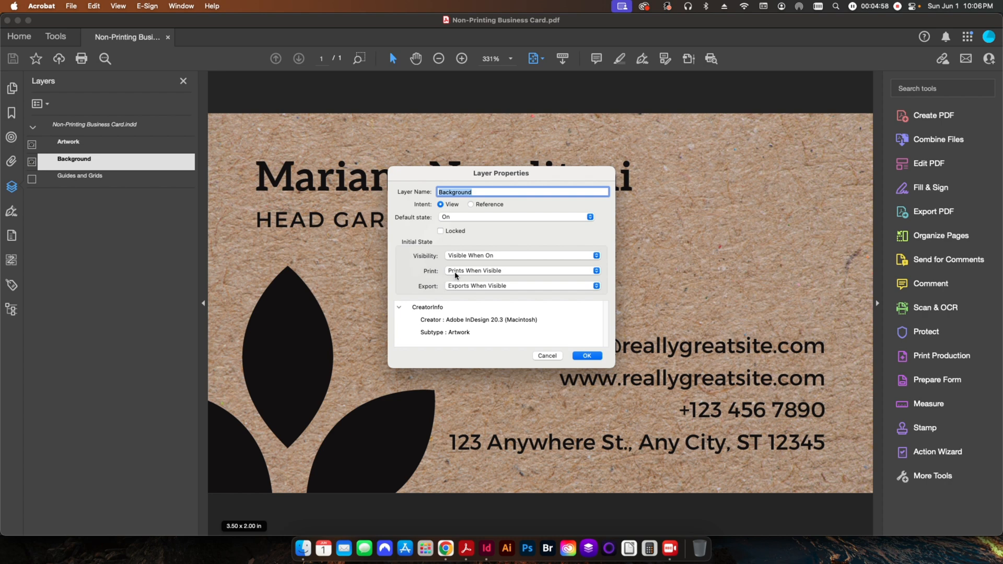
{"action": "left_click", "coordinate": [522, 270]}
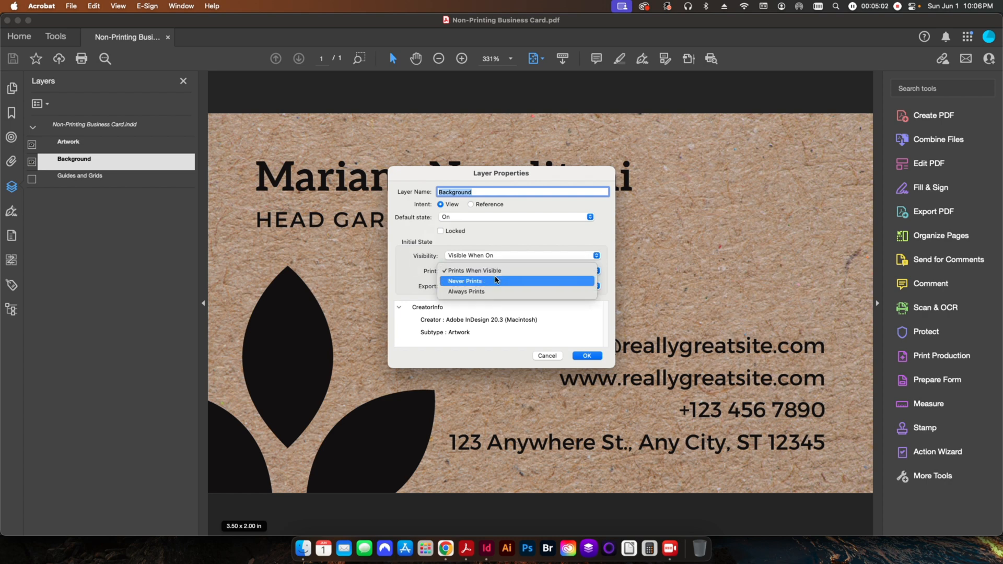
{"action": "left_click", "coordinate": [465, 281]}
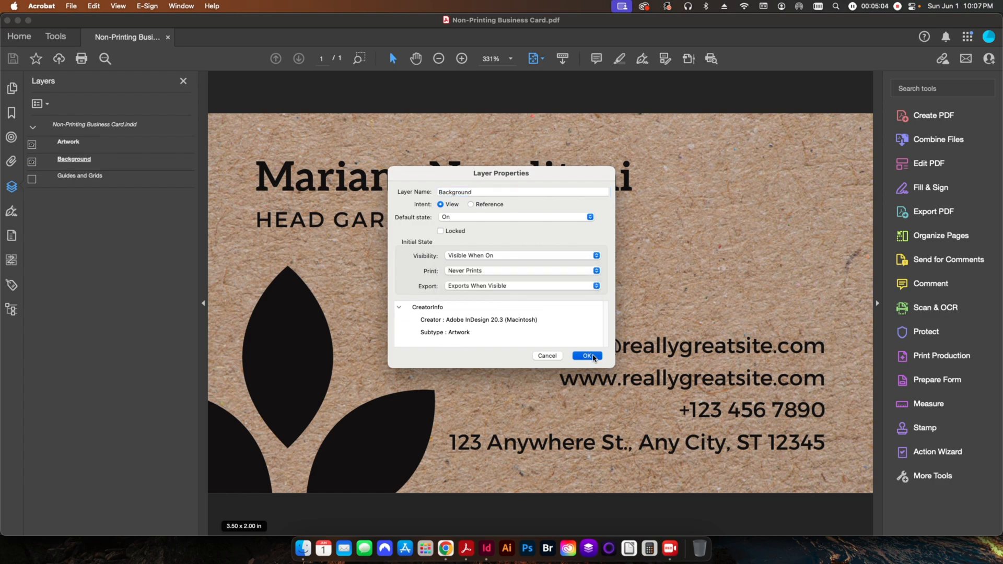
{"action": "left_click", "coordinate": [587, 355]}
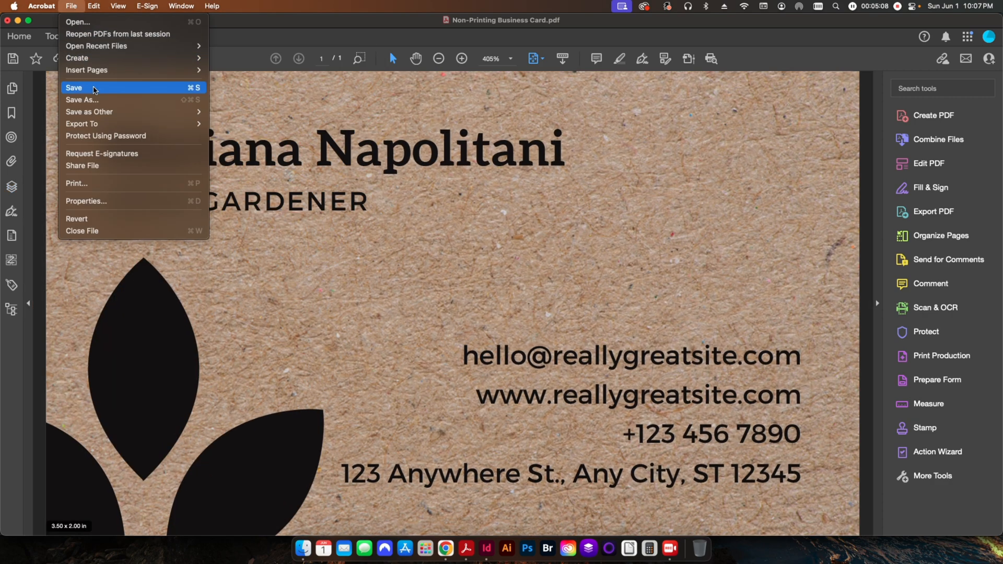
Save the PDF and check the Print dialog preview shows only the artwork, no texture.
{"action": "left_click", "coordinate": [73, 88]}
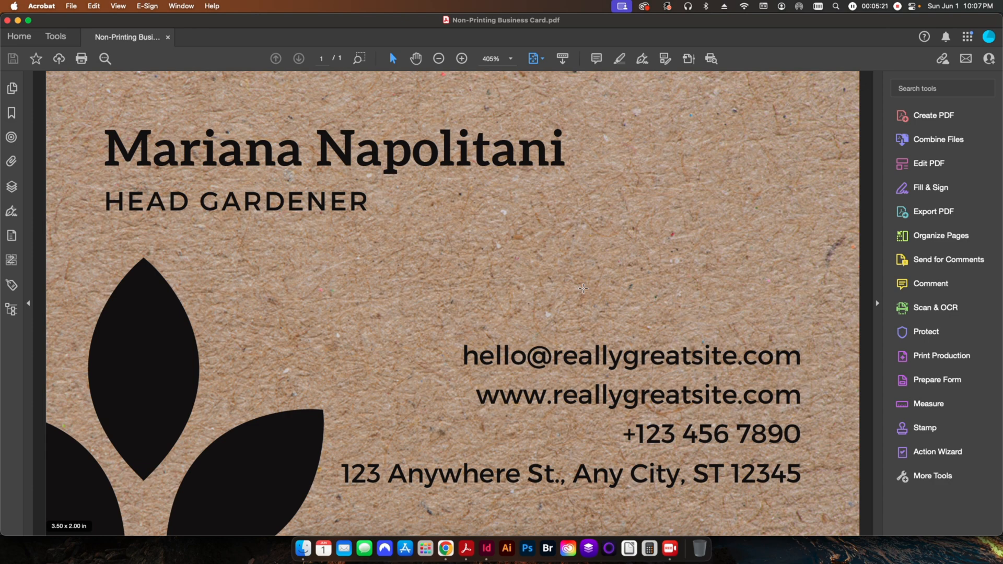
{"action": "mouse_move", "coordinate": [430, 247]}
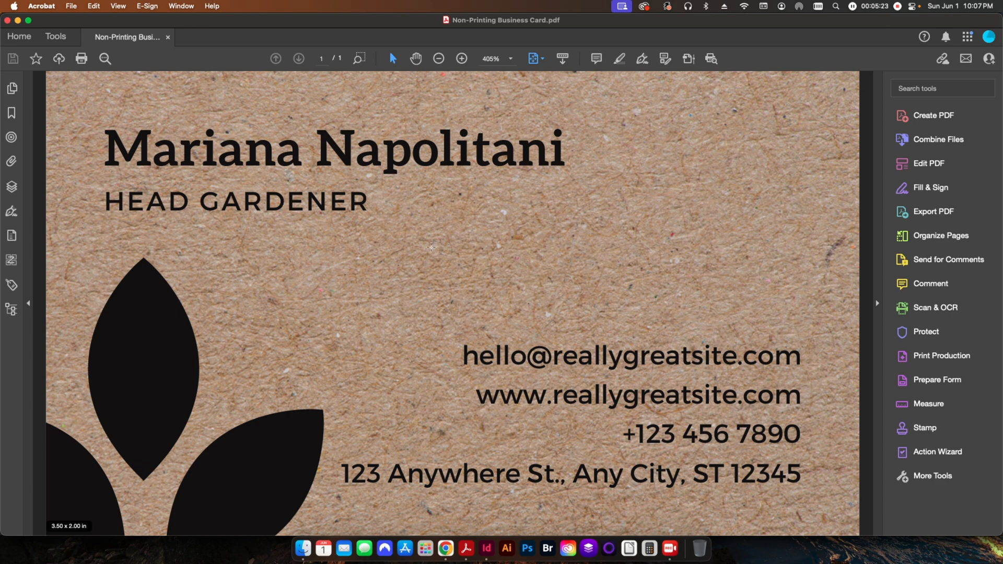
{"action": "mouse_move", "coordinate": [376, 274]}
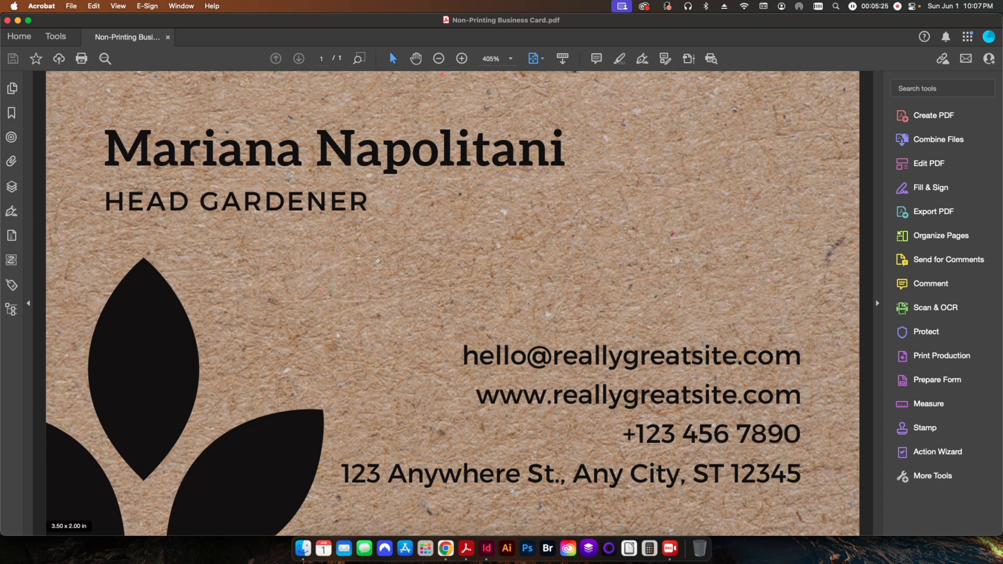
{"action": "mouse_move", "coordinate": [571, 249]}
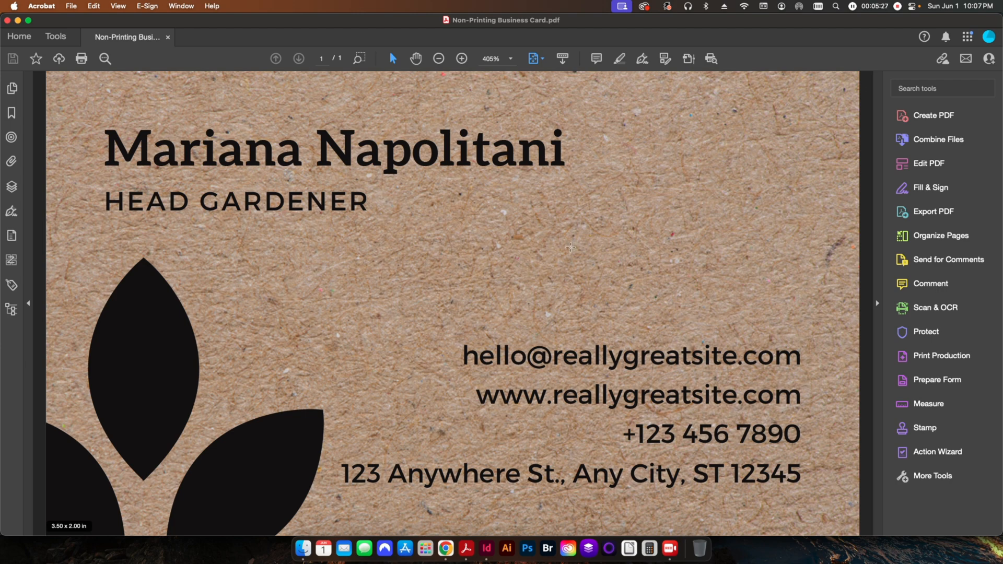
{"action": "left_click", "coordinate": [81, 58]}
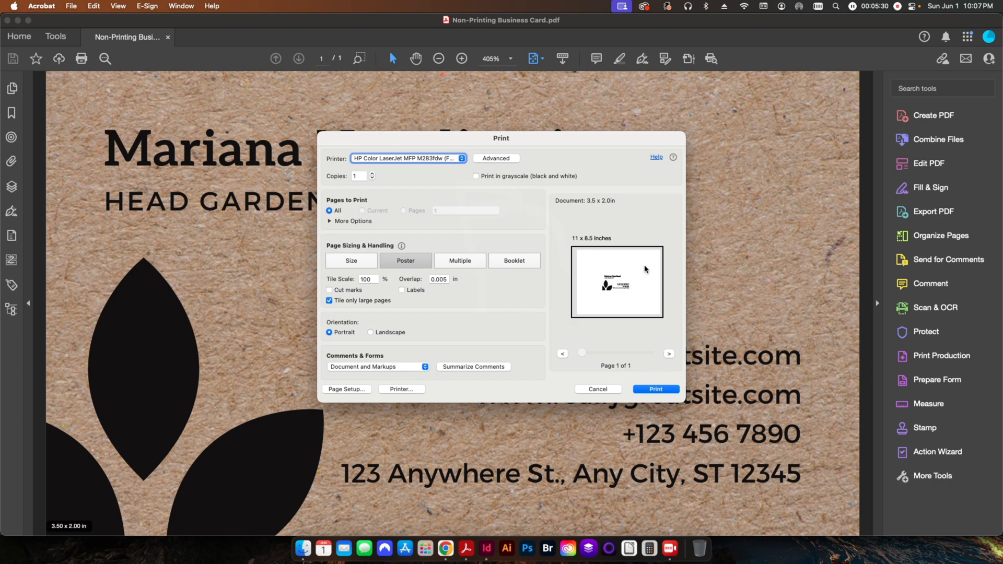
{"action": "mouse_move", "coordinate": [610, 345]}
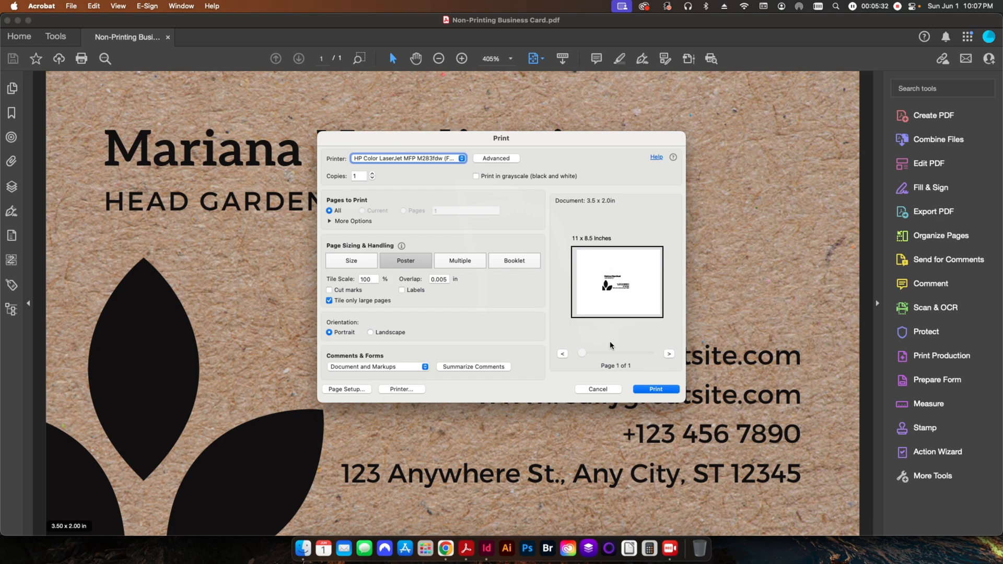
{"action": "mouse_move", "coordinate": [600, 396]}
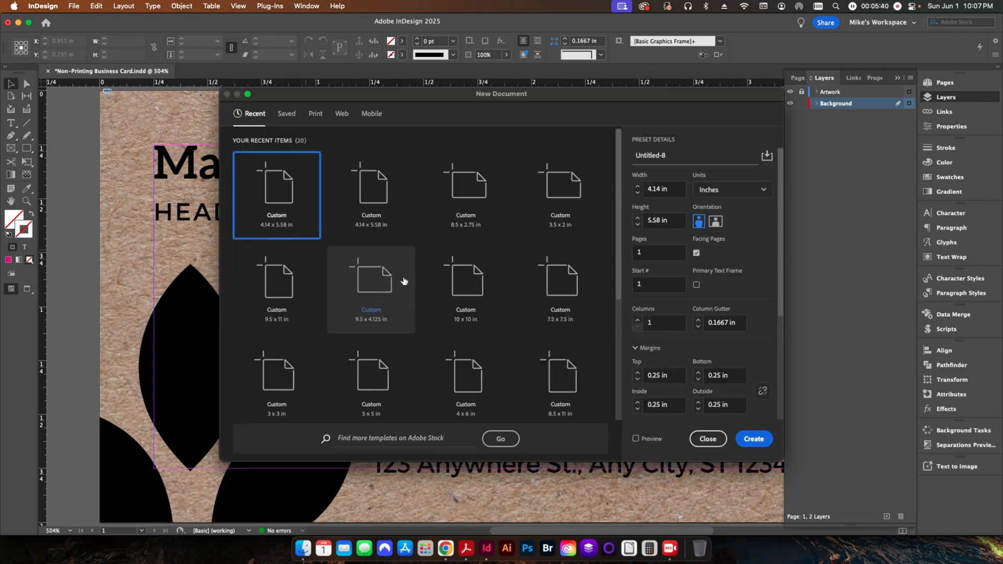
Create a new document and choose Non-Printing Business Card.pdf to place with import options.
{"action": "left_click", "coordinate": [659, 189]}
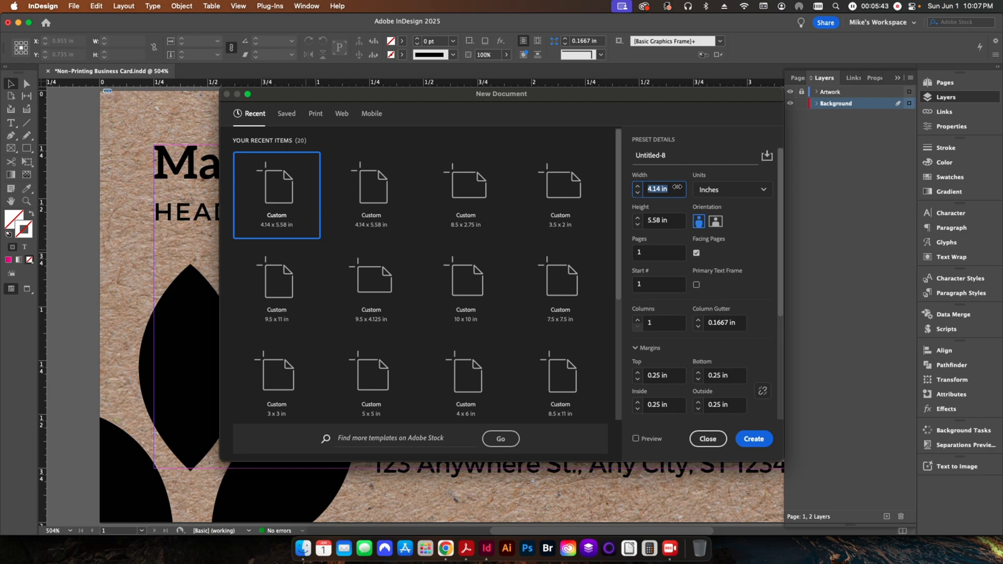
{"action": "left_click", "coordinate": [708, 438]}
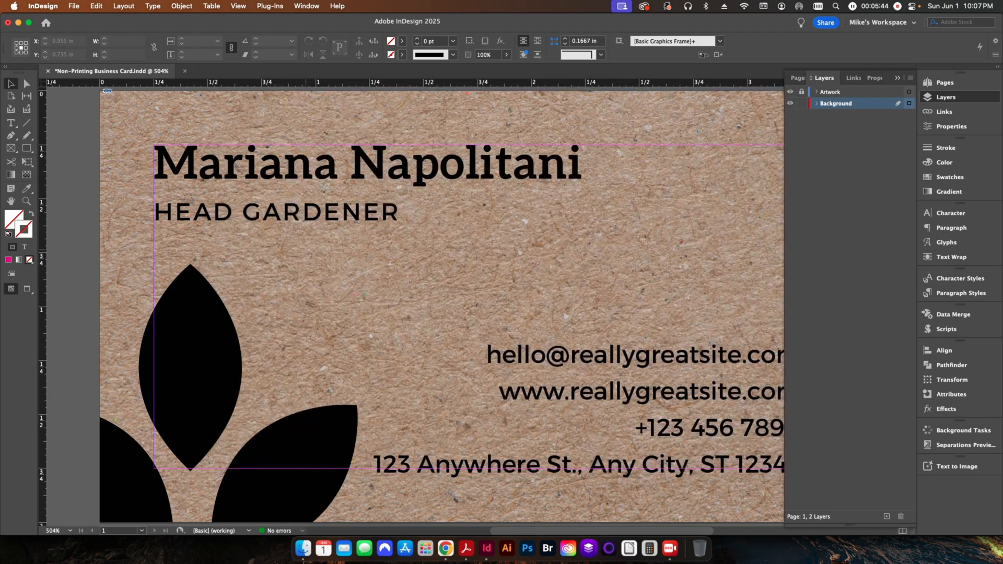
{"action": "left_click", "coordinate": [207, 71]}
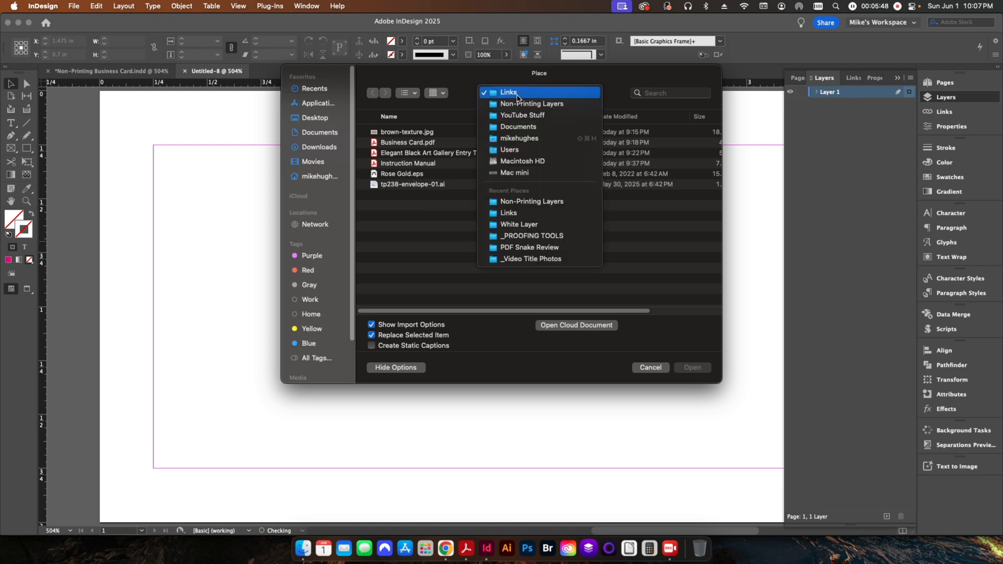
{"action": "left_click", "coordinate": [530, 103]}
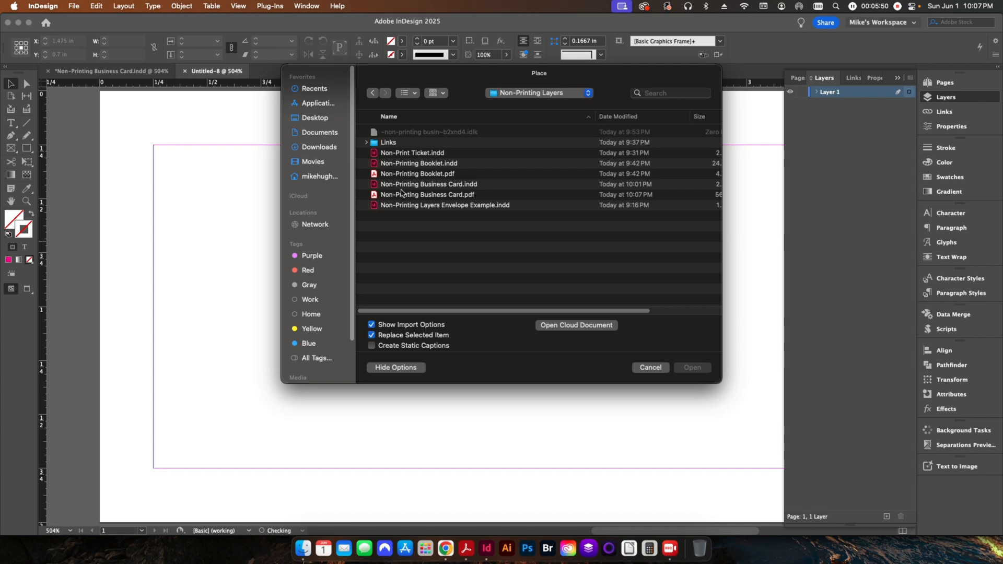
{"action": "left_click", "coordinate": [425, 194]}
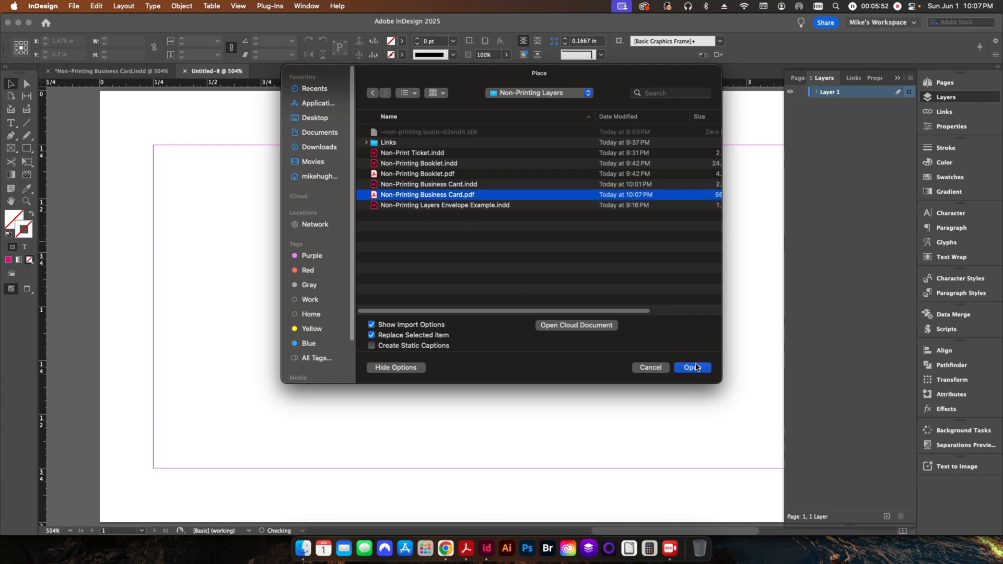
{"action": "left_click", "coordinate": [691, 368]}
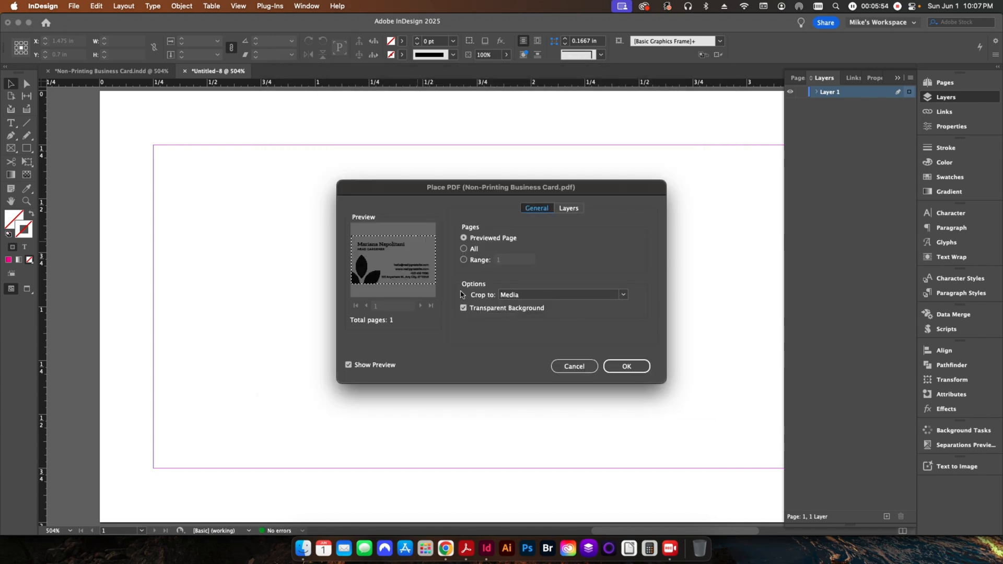
Review the PDF's Artwork, Background and Guides layers in import options, then close them.
{"action": "left_click", "coordinate": [568, 208]}
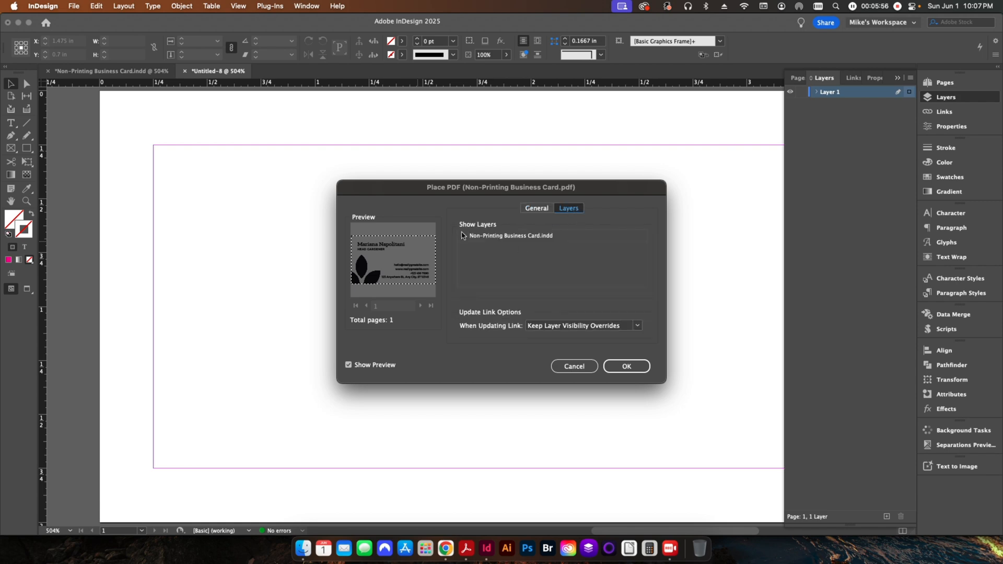
{"action": "left_click", "coordinate": [461, 236]}
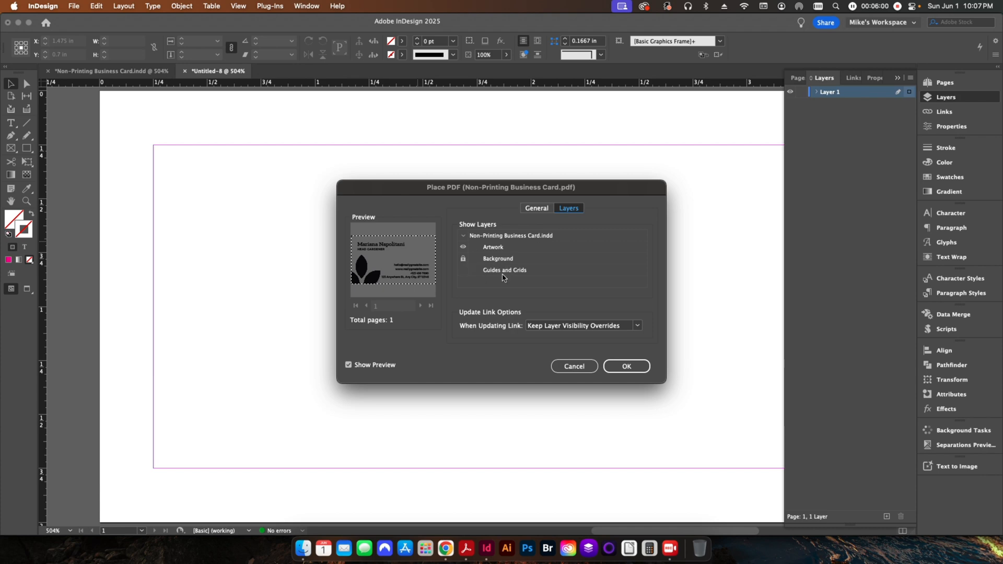
{"action": "mouse_move", "coordinate": [593, 357]}
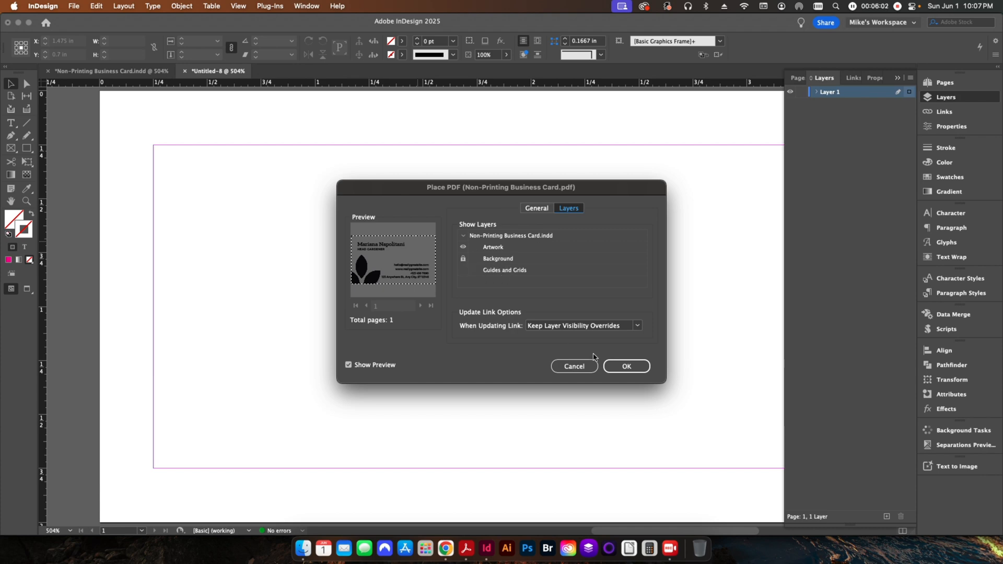
{"action": "left_click", "coordinate": [626, 367]}
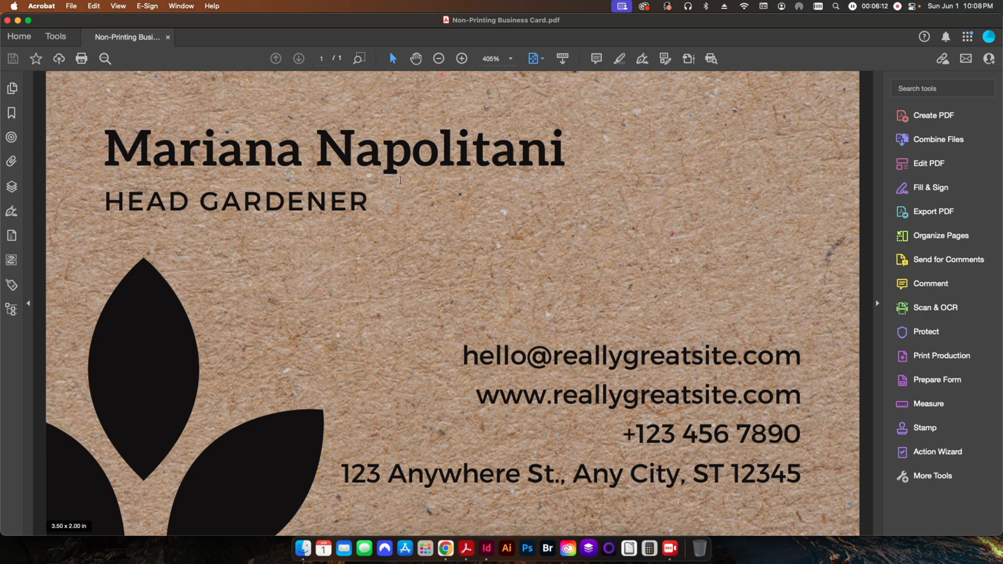
{"action": "mouse_move", "coordinate": [477, 273]}
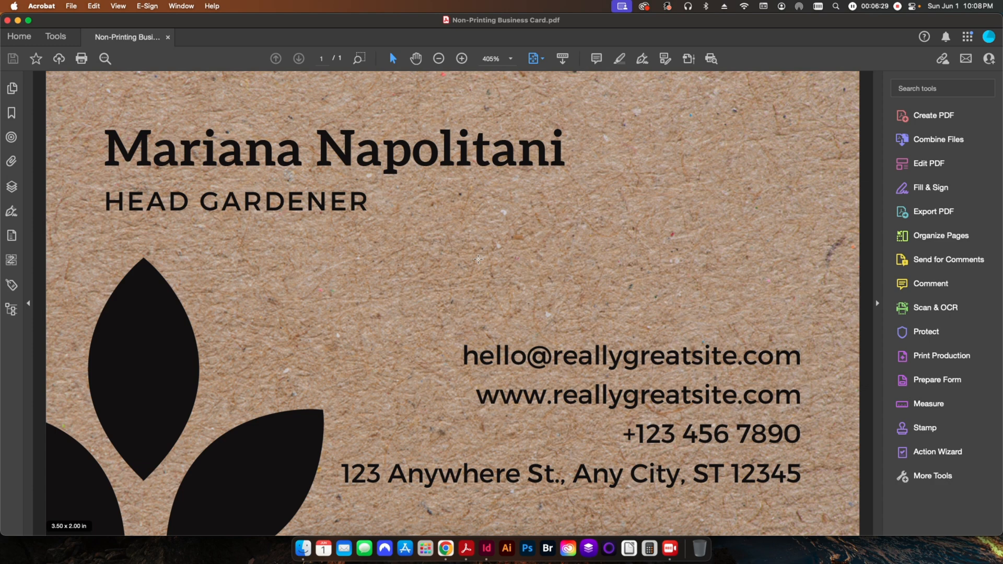
{"action": "mouse_move", "coordinate": [670, 223]}
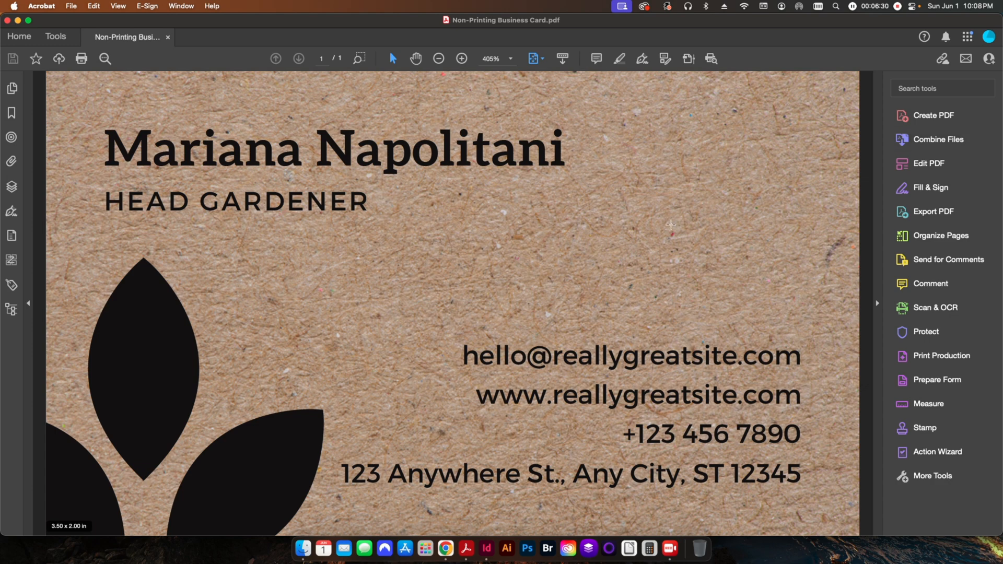
{"action": "mouse_move", "coordinate": [593, 264]}
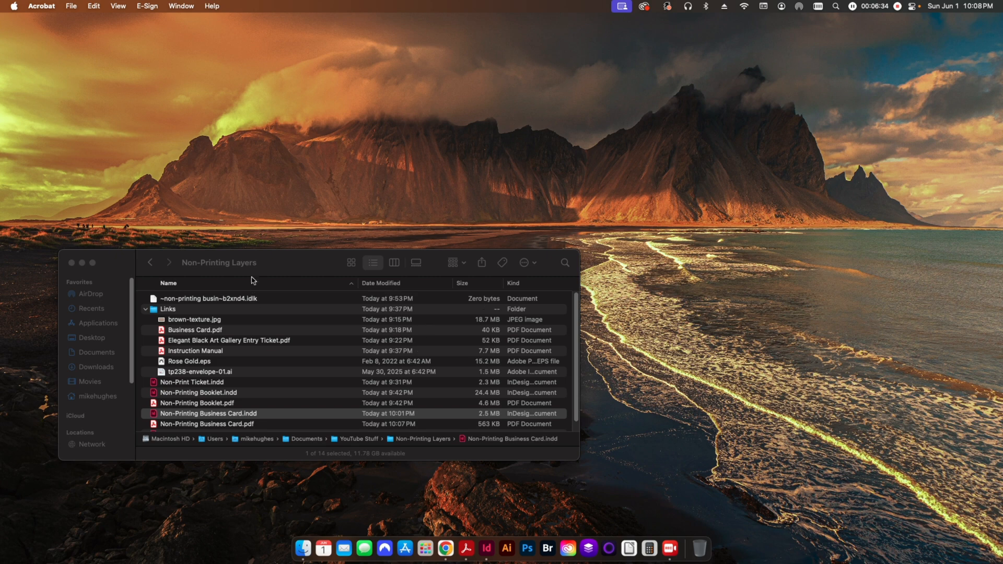
Open Non-Printing Layers Envelope Example.indd from the Non-Printing Layers folder.
{"action": "left_click", "coordinate": [208, 414]}
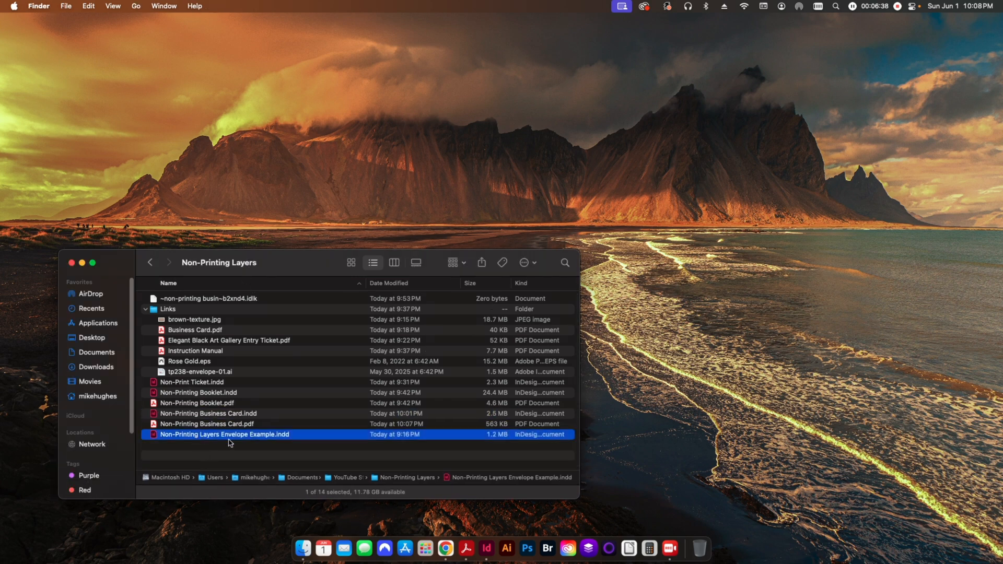
{"action": "double_click", "coordinate": [223, 435]}
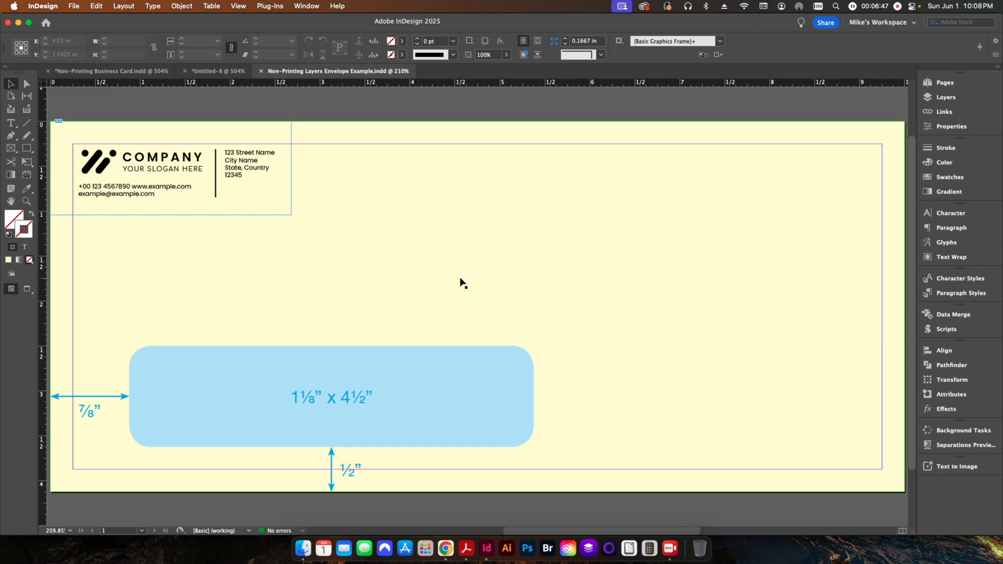
{"action": "mouse_move", "coordinate": [505, 217]}
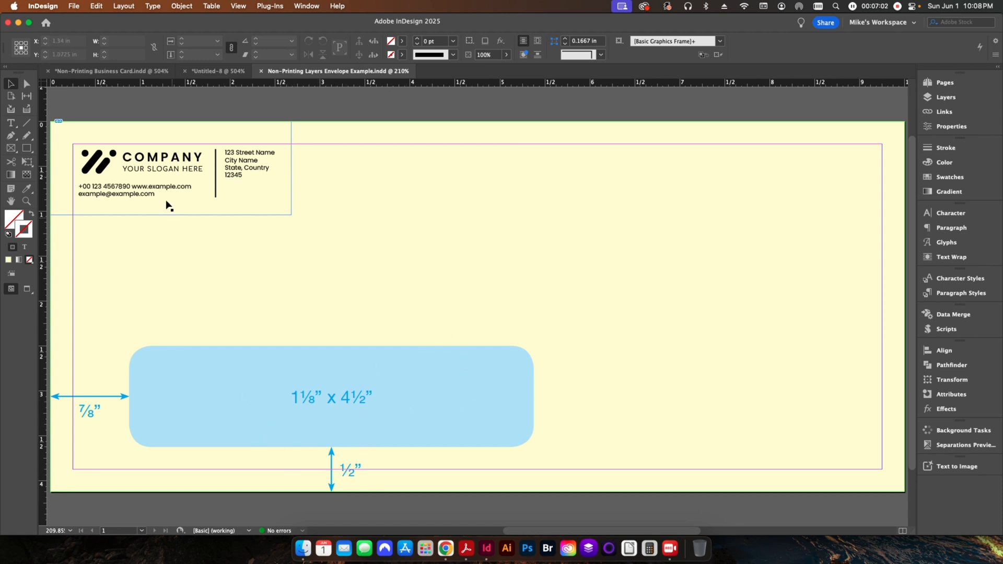
{"action": "mouse_move", "coordinate": [150, 235]}
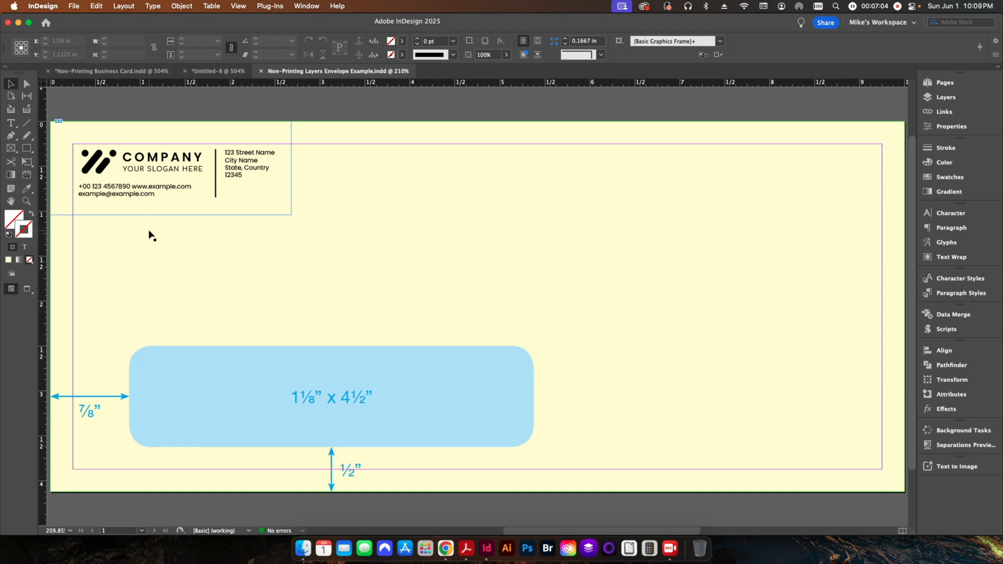
{"action": "mouse_move", "coordinate": [234, 298]}
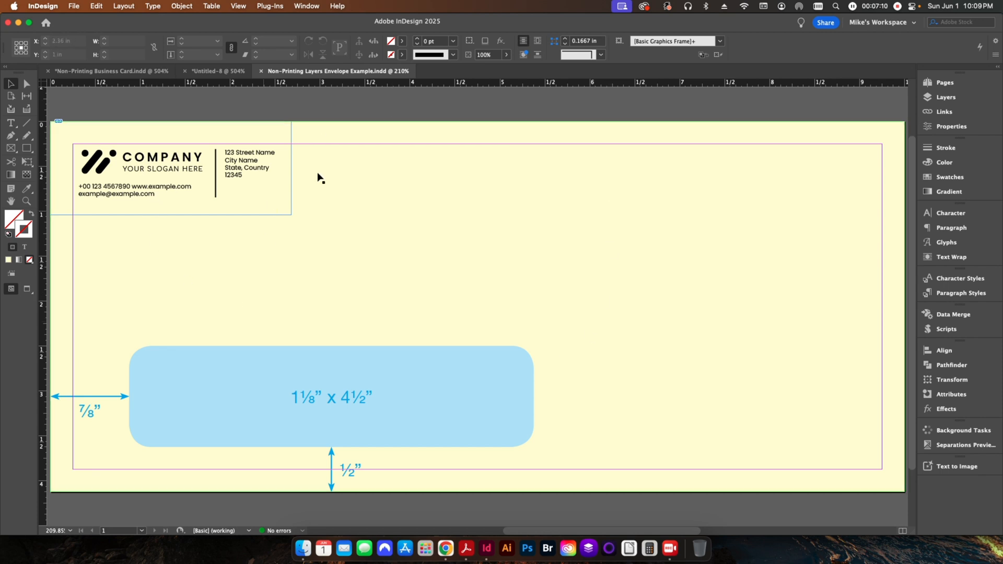
{"action": "mouse_move", "coordinate": [254, 326]}
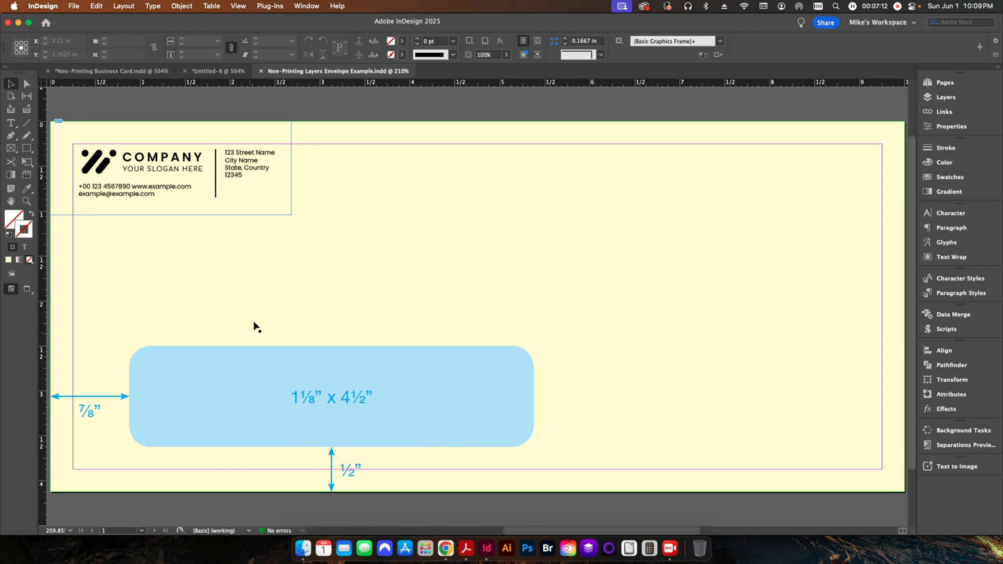
{"action": "mouse_move", "coordinate": [372, 294]}
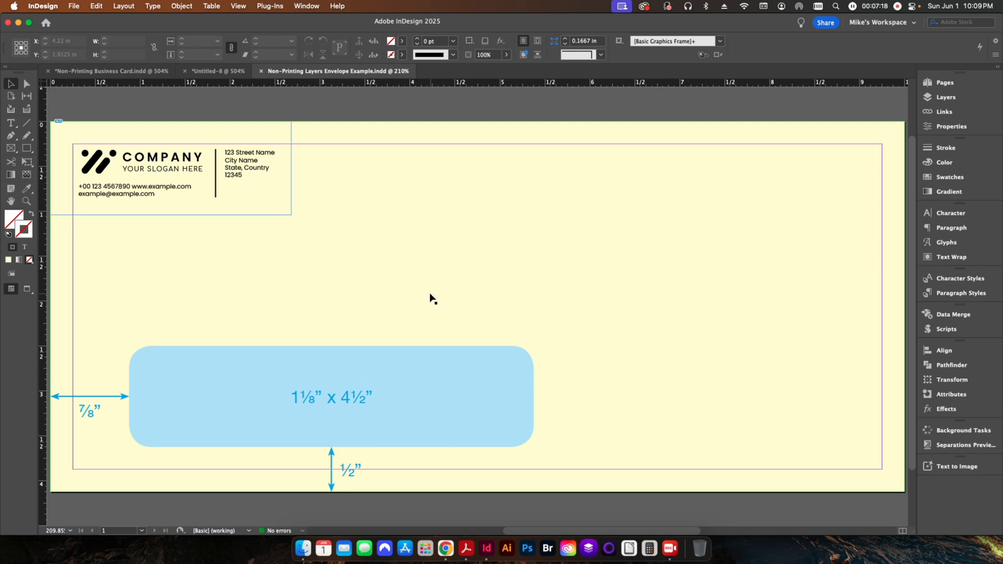
Export the envelope as Adobe PDF (Print) with Create Acrobat Layers ticked.
{"action": "left_click", "coordinate": [945, 97]}
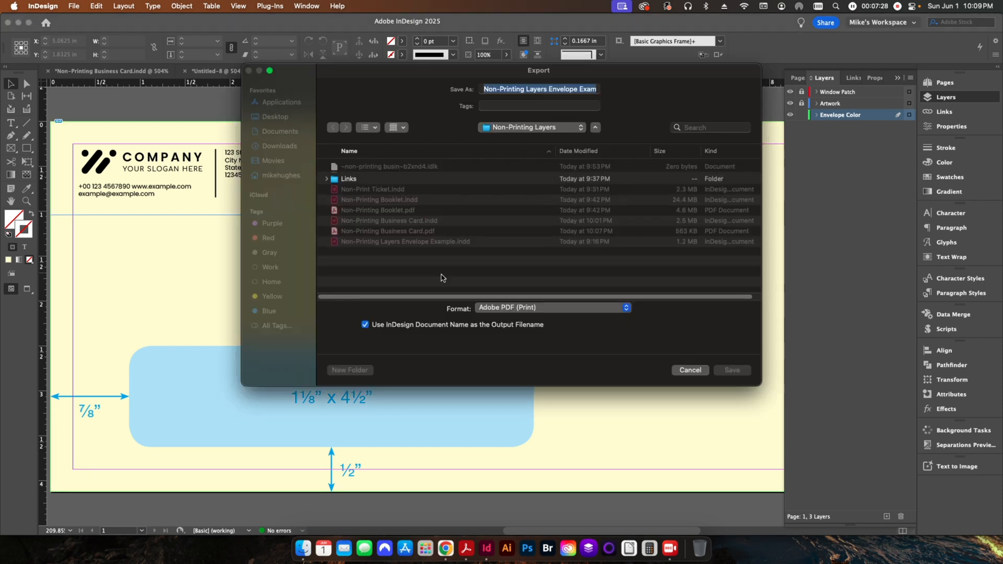
{"action": "left_click", "coordinate": [731, 370]}
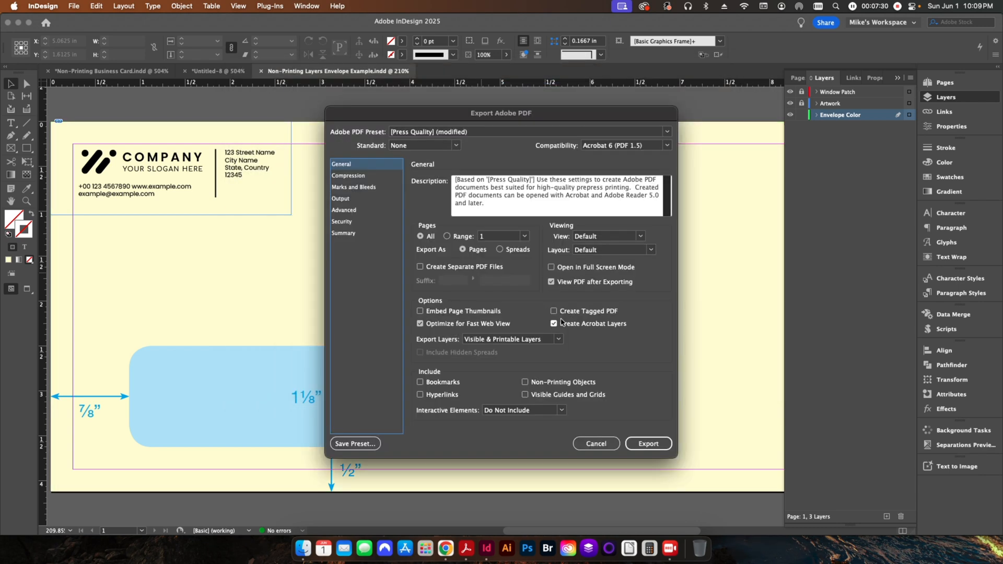
{"action": "left_click", "coordinate": [648, 443]}
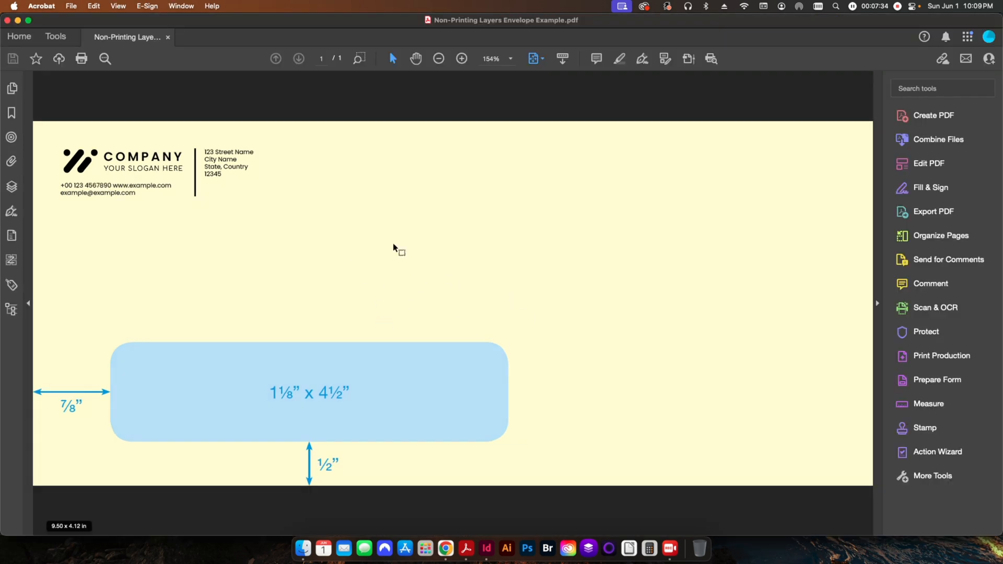
{"action": "mouse_move", "coordinate": [539, 247]}
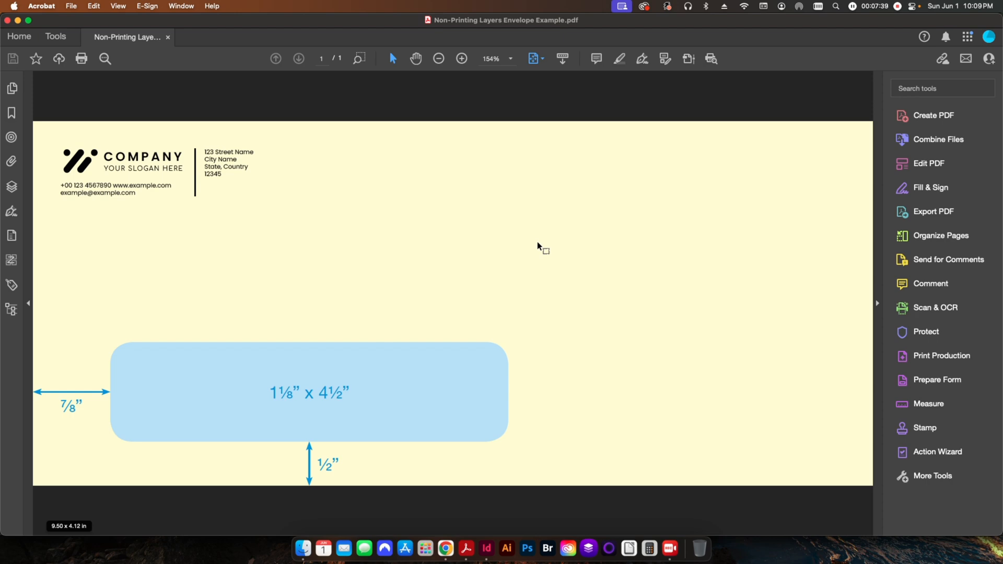
Review the Envelope Color layer's Print setting in the Layers panel properties.
{"action": "left_click", "coordinate": [12, 186]}
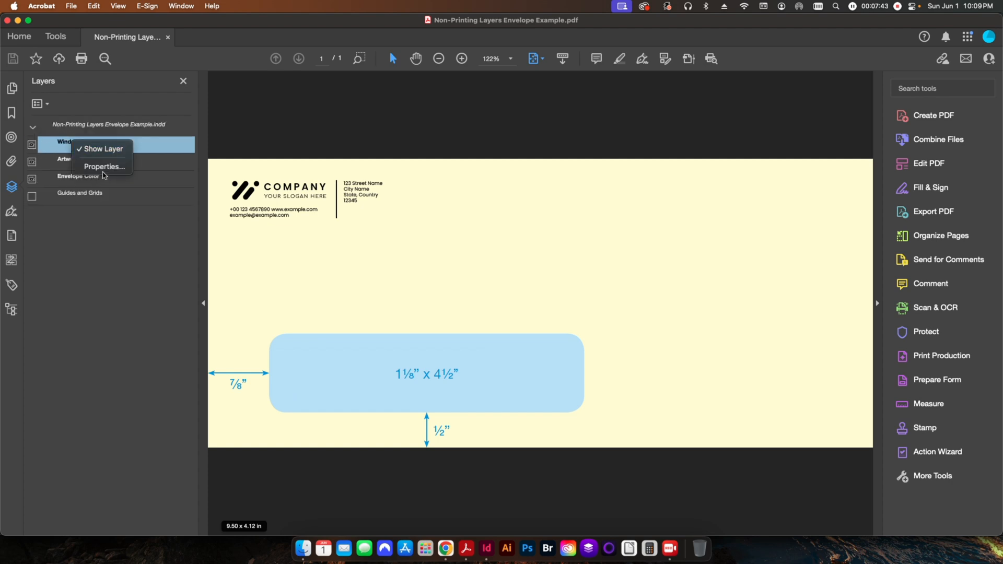
{"action": "left_click", "coordinate": [103, 166]}
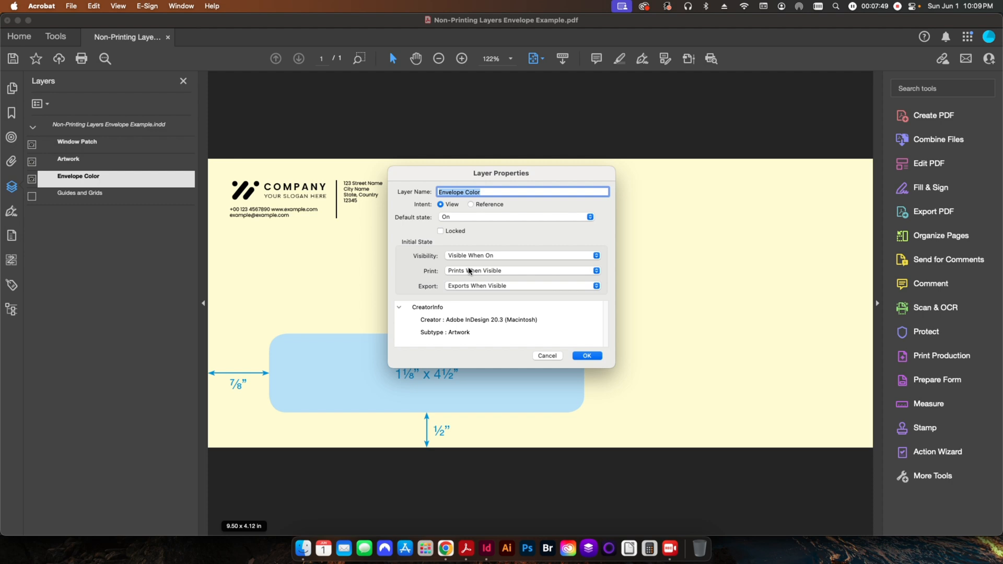
{"action": "left_click", "coordinate": [587, 355]}
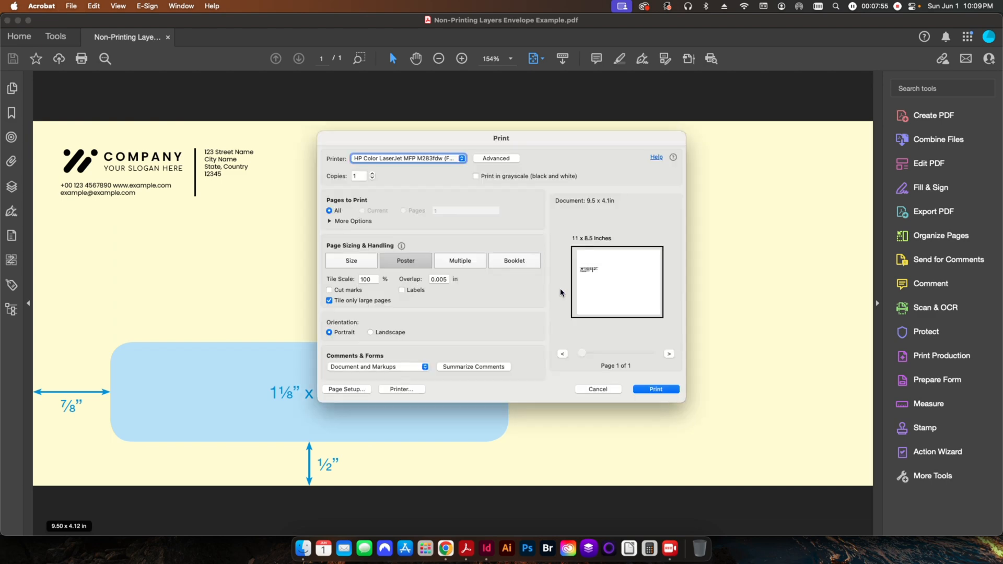
{"action": "mouse_move", "coordinate": [61, 135]}
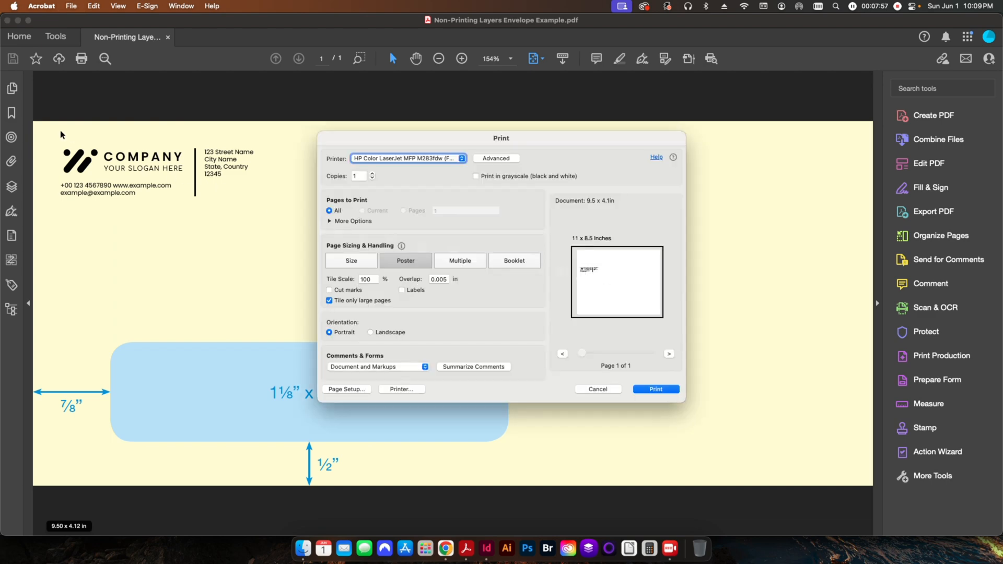
{"action": "mouse_move", "coordinate": [604, 278]}
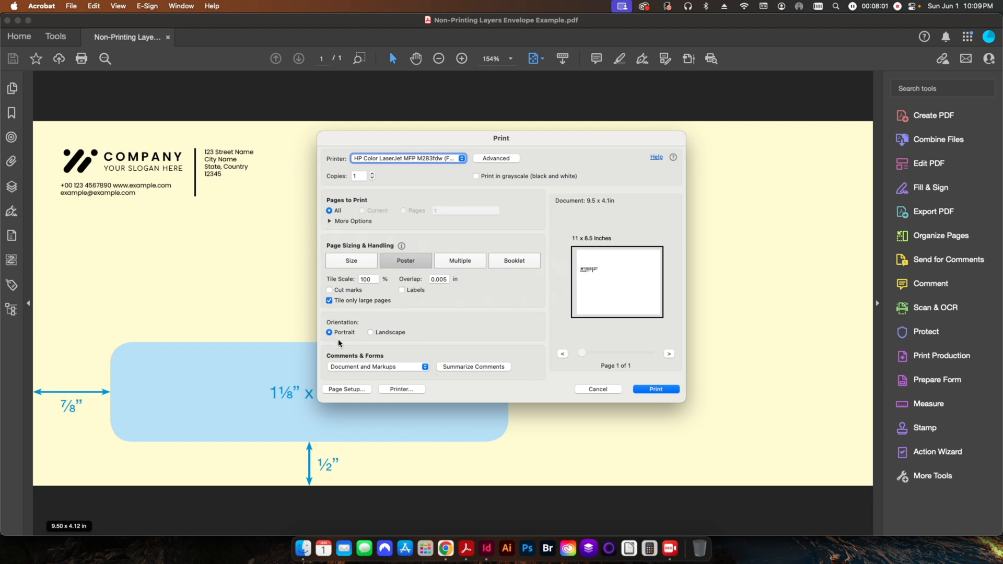
Cancel the Print dialog after confirming only the artwork previews.
{"action": "left_click", "coordinate": [597, 388]}
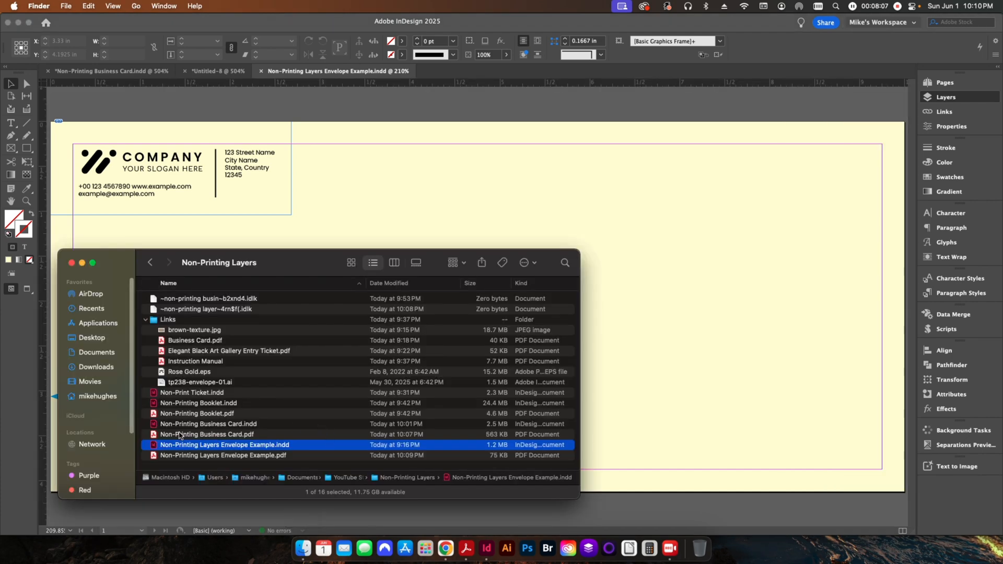
{"action": "mouse_move", "coordinate": [198, 453]}
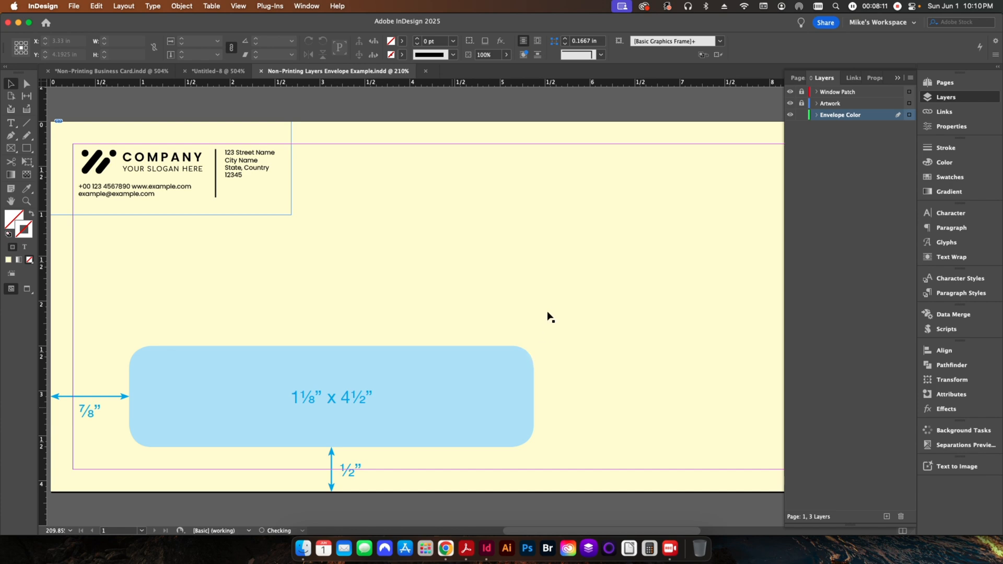
Show Non-Print Ticket.indd's Perforation Mark, Artwork and Background layers, then bring up the booklet document.
{"action": "left_click", "coordinate": [468, 71]}
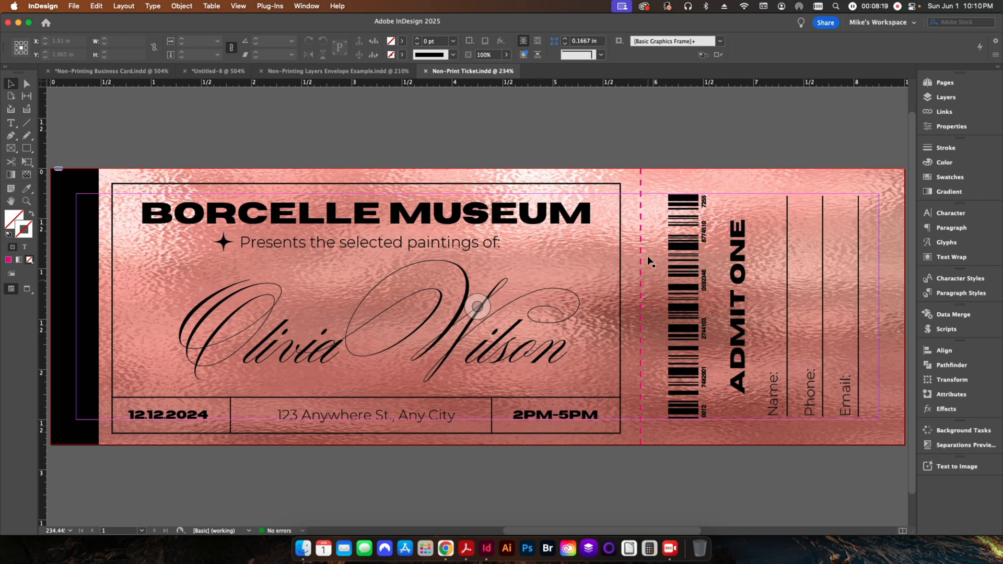
{"action": "left_click", "coordinate": [938, 97]}
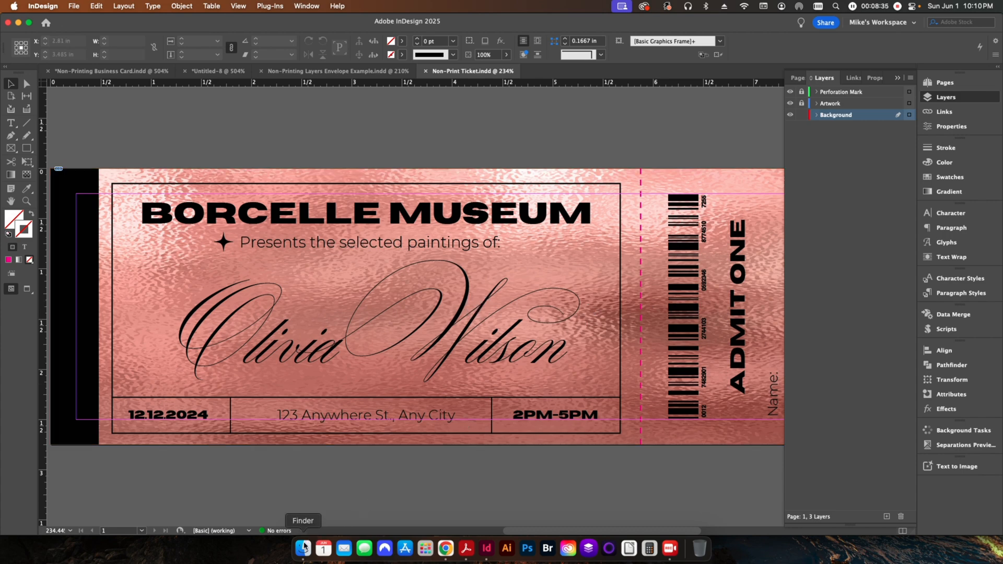
{"action": "left_click", "coordinate": [303, 548]}
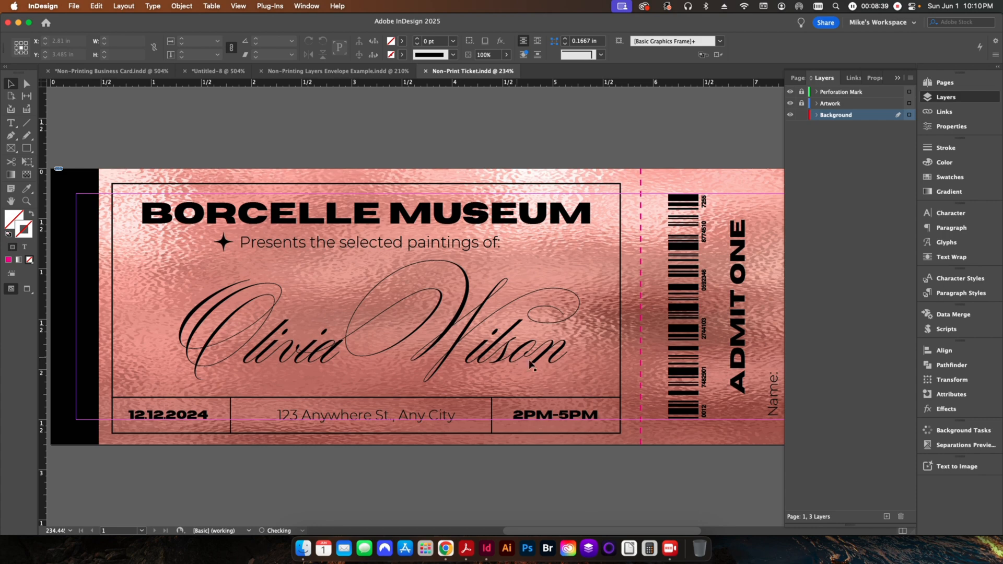
{"action": "left_click", "coordinate": [579, 71]}
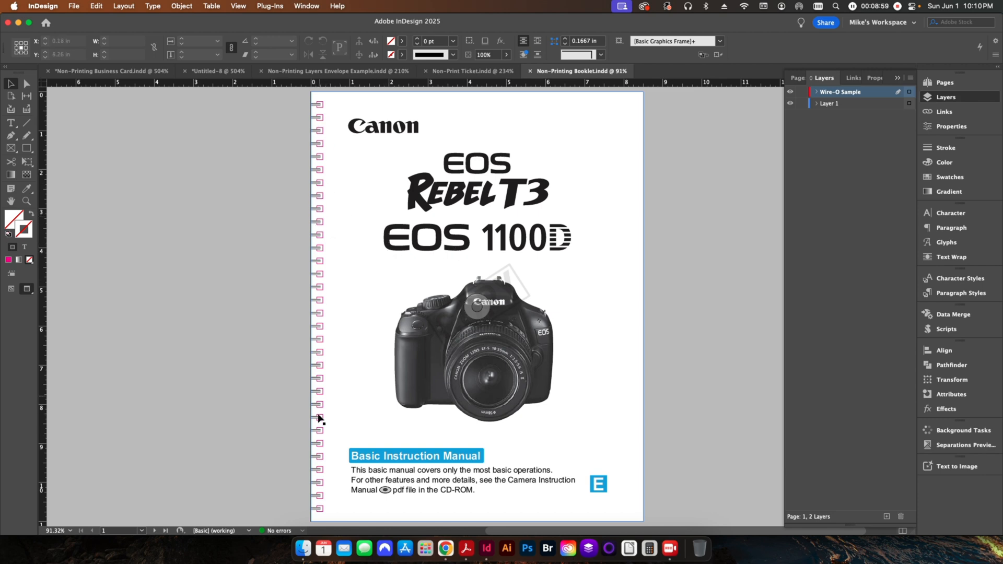
Page through two booklet spreads, then open Non-Printing Booklet.pdf from Finder.
{"action": "left_click", "coordinate": [153, 531]}
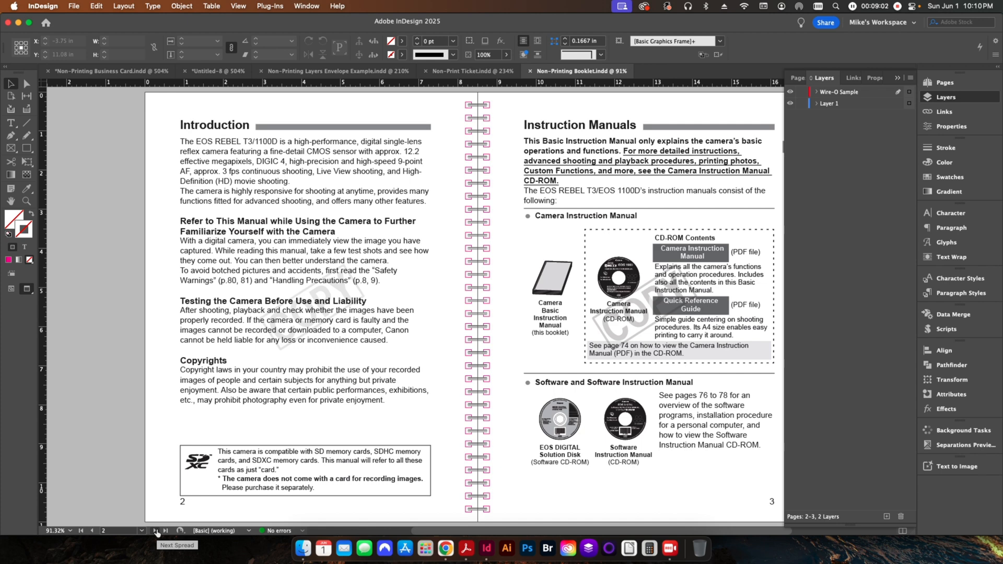
{"action": "left_click", "coordinate": [154, 531]}
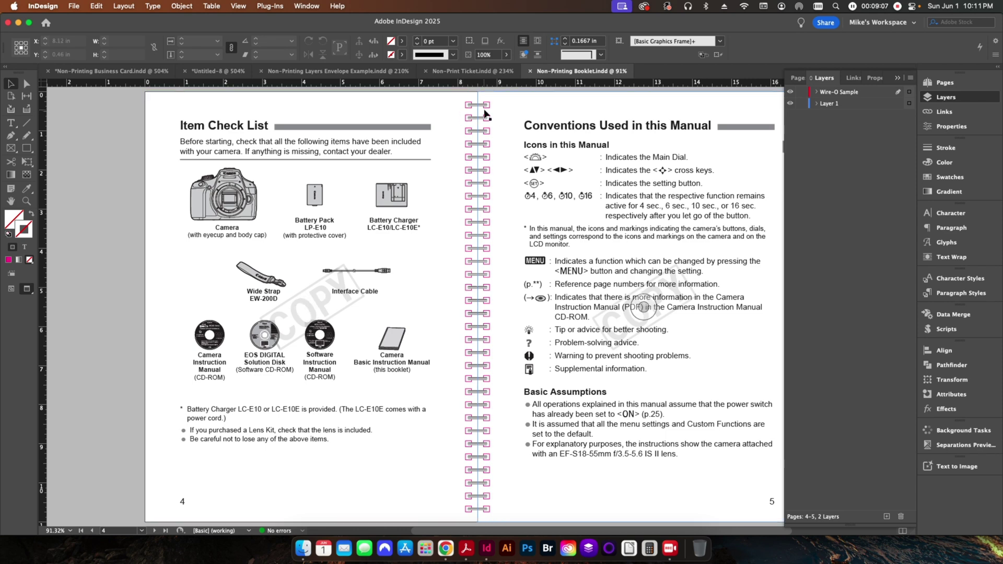
{"action": "mouse_move", "coordinate": [494, 259]}
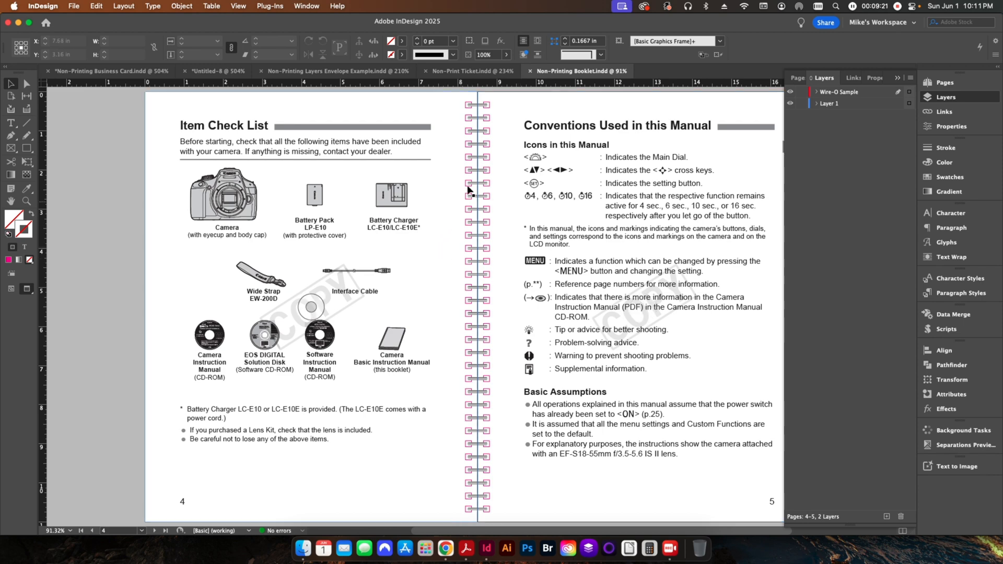
{"action": "mouse_move", "coordinate": [303, 548]}
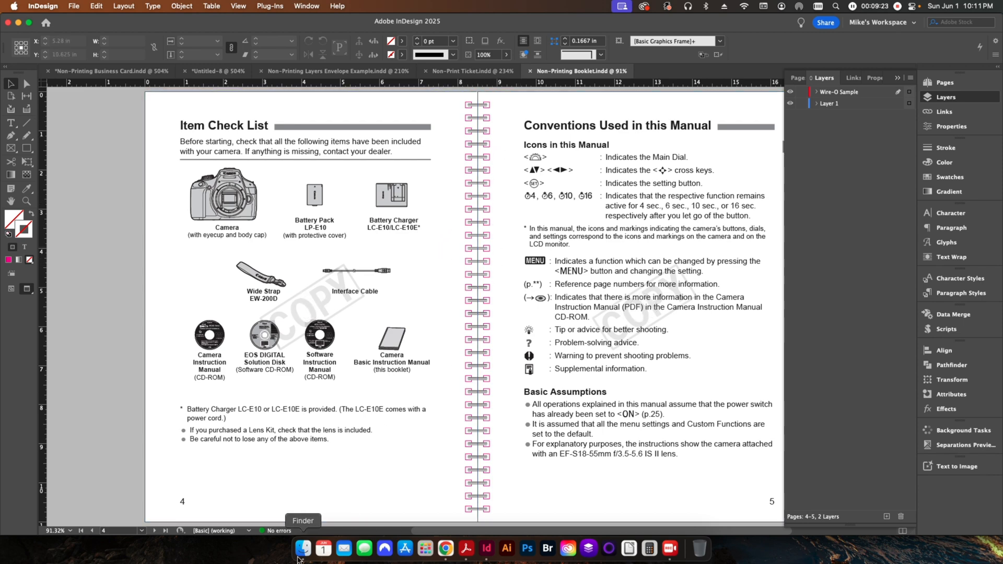
{"action": "left_click", "coordinate": [303, 547]}
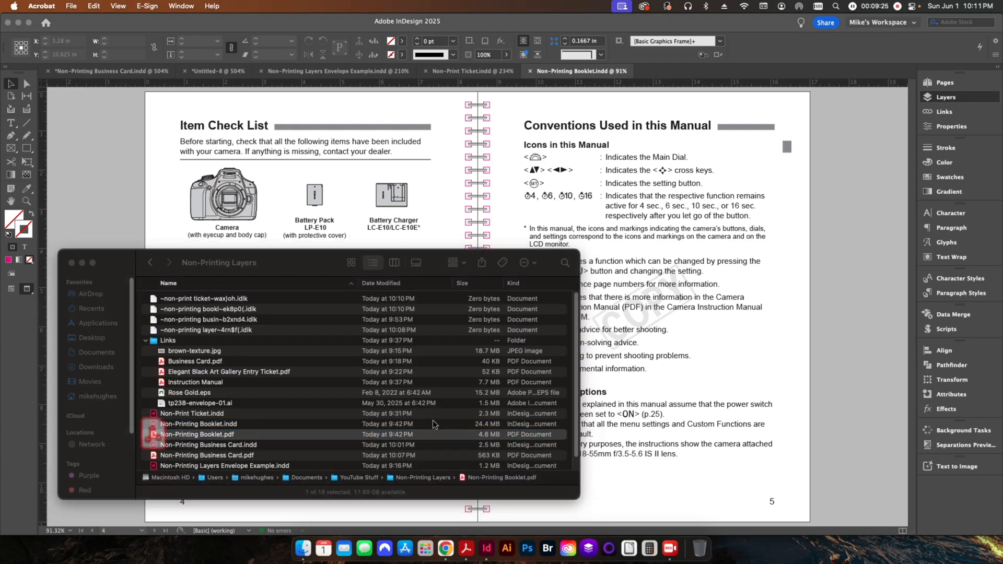
{"action": "double_click", "coordinate": [196, 433]}
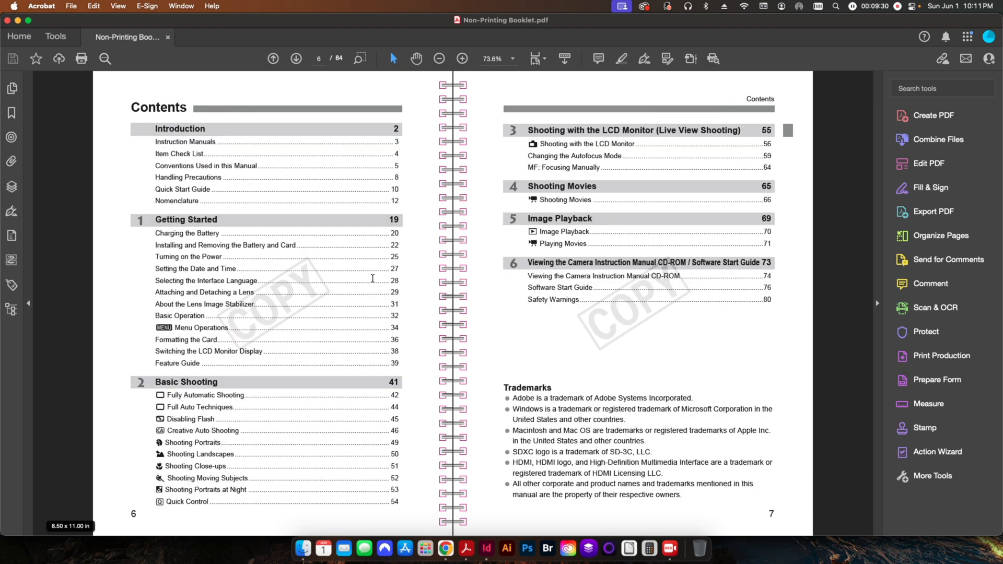
View the Wire-O Sample layer in the Layers panel and start printing page 1.
{"action": "left_click", "coordinate": [13, 186]}
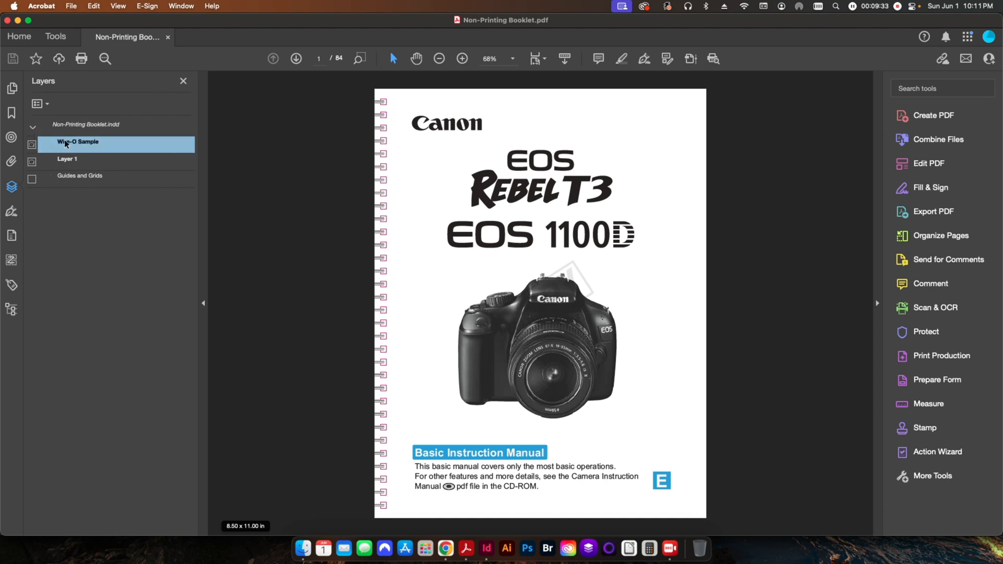
{"action": "mouse_move", "coordinate": [81, 146]}
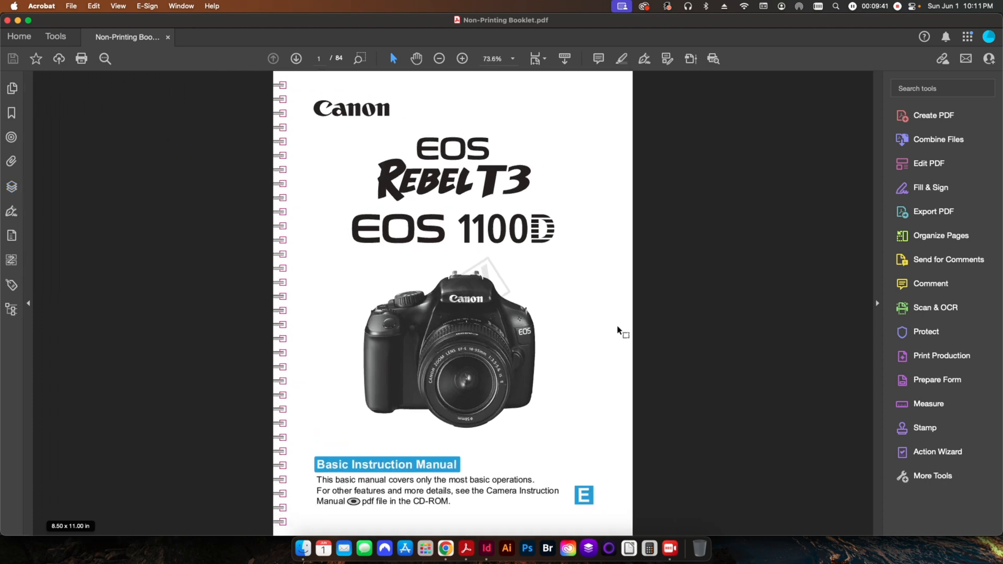
{"action": "left_click", "coordinate": [80, 58]}
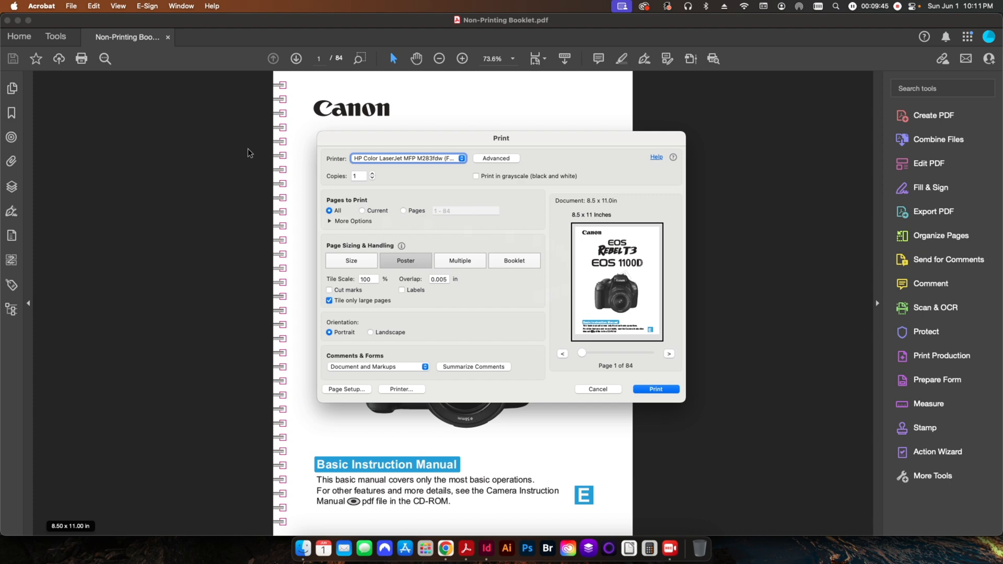
{"action": "mouse_move", "coordinate": [281, 166]}
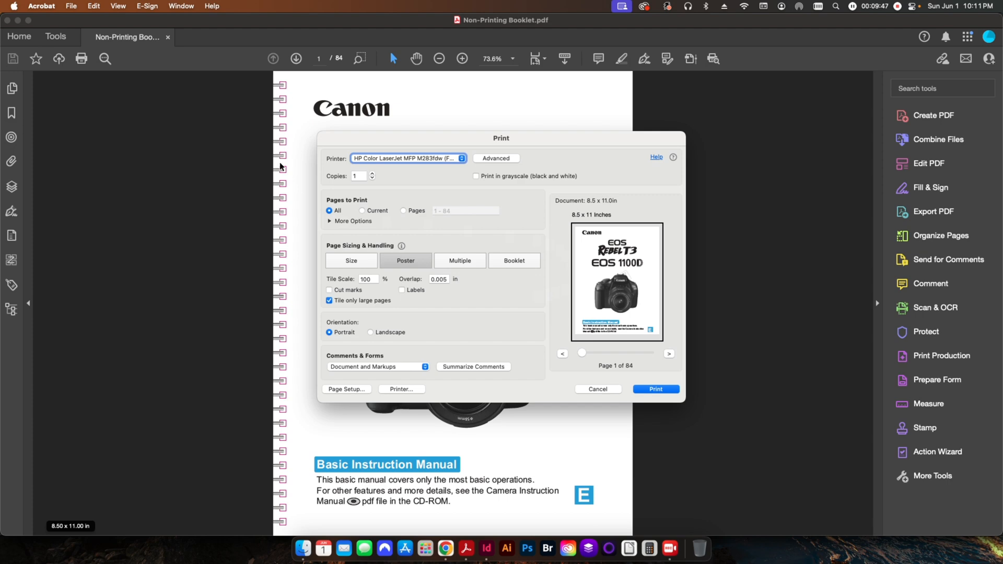
{"action": "mouse_move", "coordinate": [623, 370]}
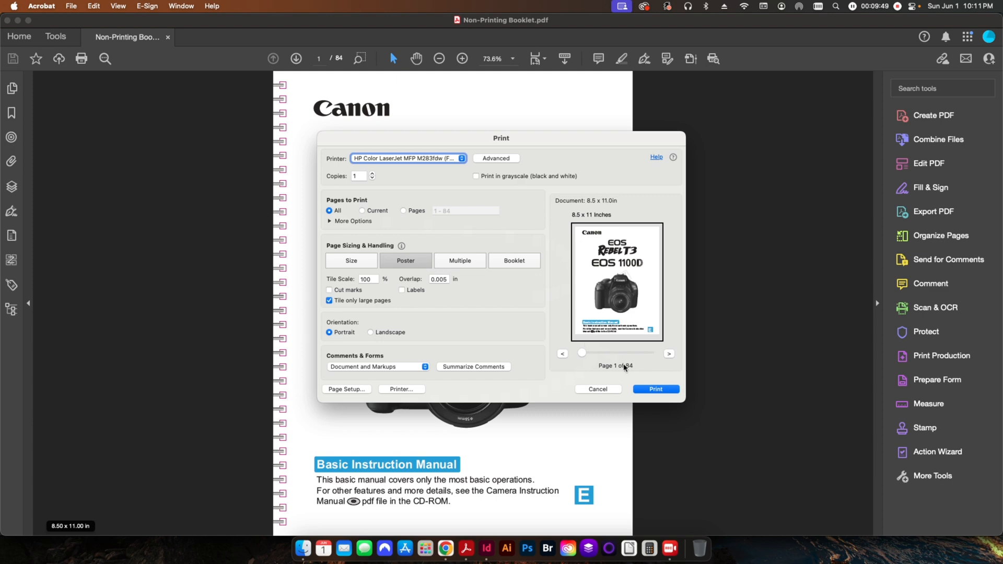
Cancel the Print dialog after confirming the cover previews without Wire-O marks.
{"action": "left_click", "coordinate": [598, 388]}
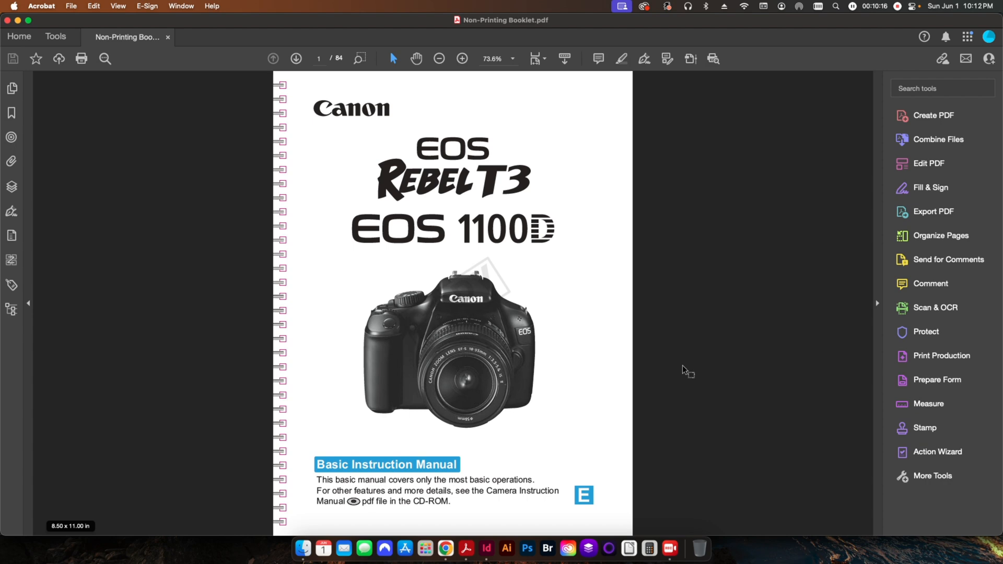
{"action": "mouse_move", "coordinate": [399, 249]}
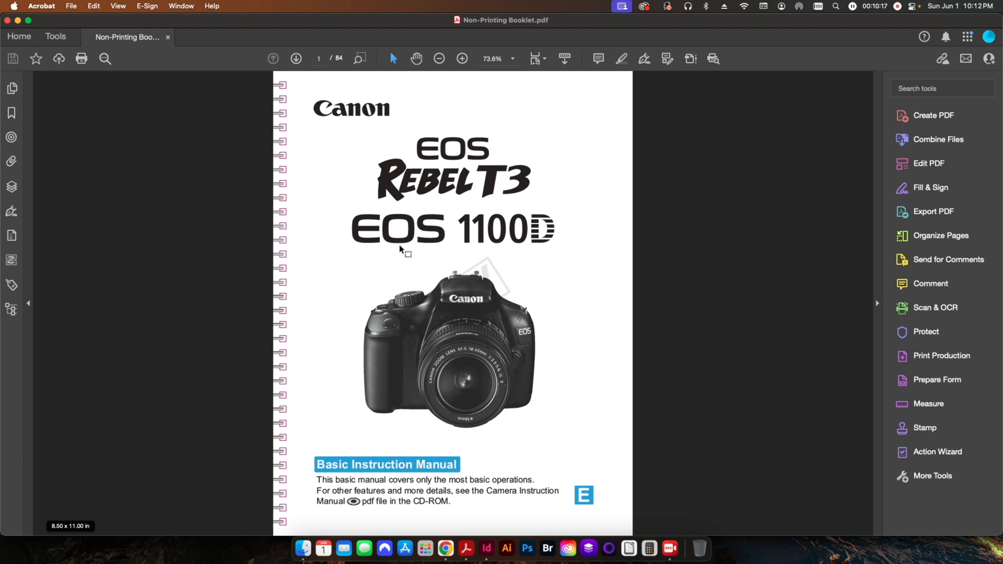
{"action": "mouse_move", "coordinate": [756, 264]}
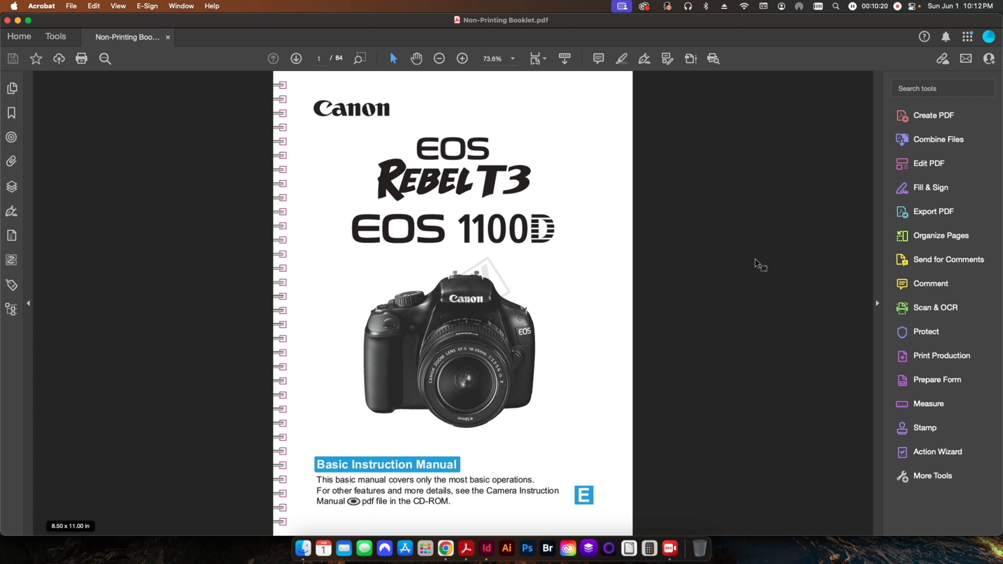